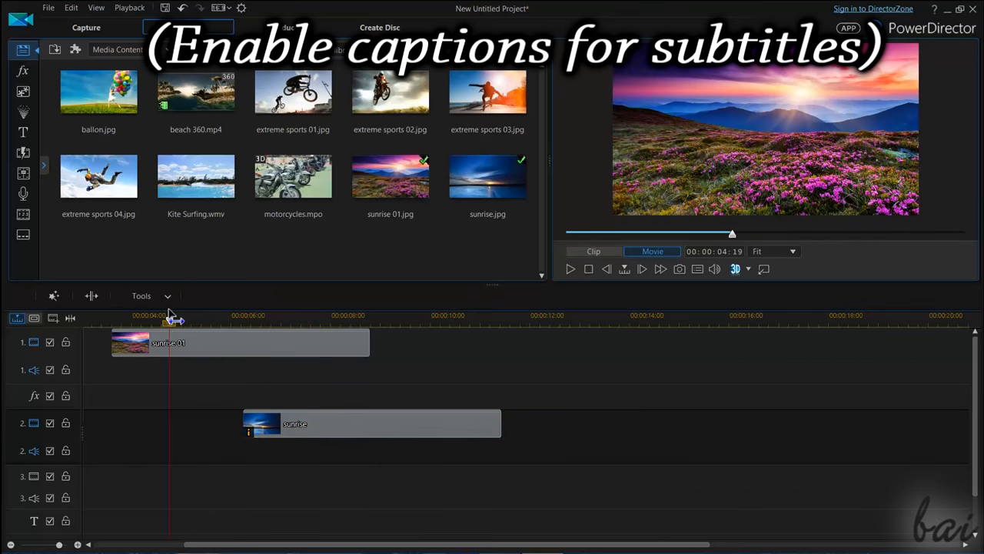
# Set the track-2 clip's blending mode to Difference and scrub the movie preview to review it.
pyautogui.moveTo(169, 318); pyautogui.dragTo(214, 319)
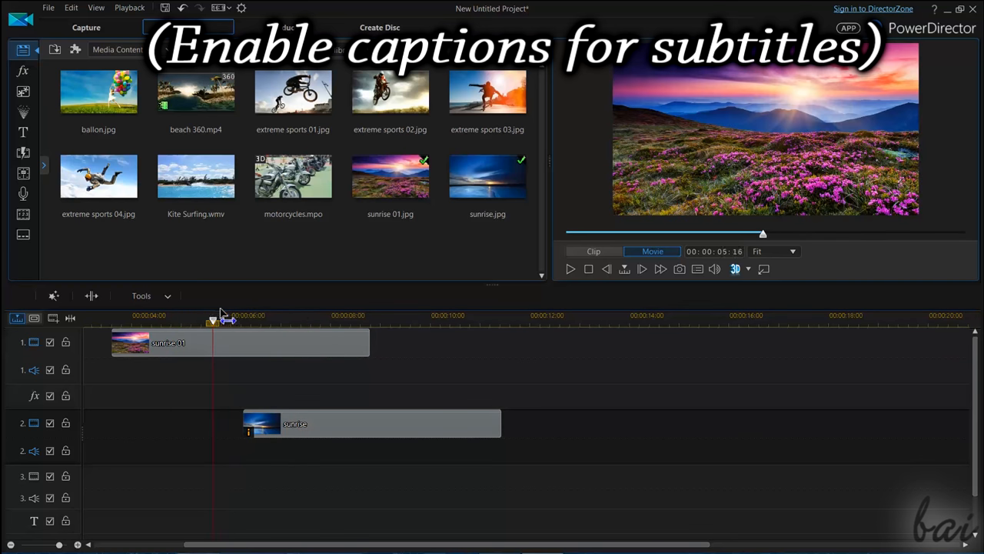
pyautogui.rightClick(372, 423)
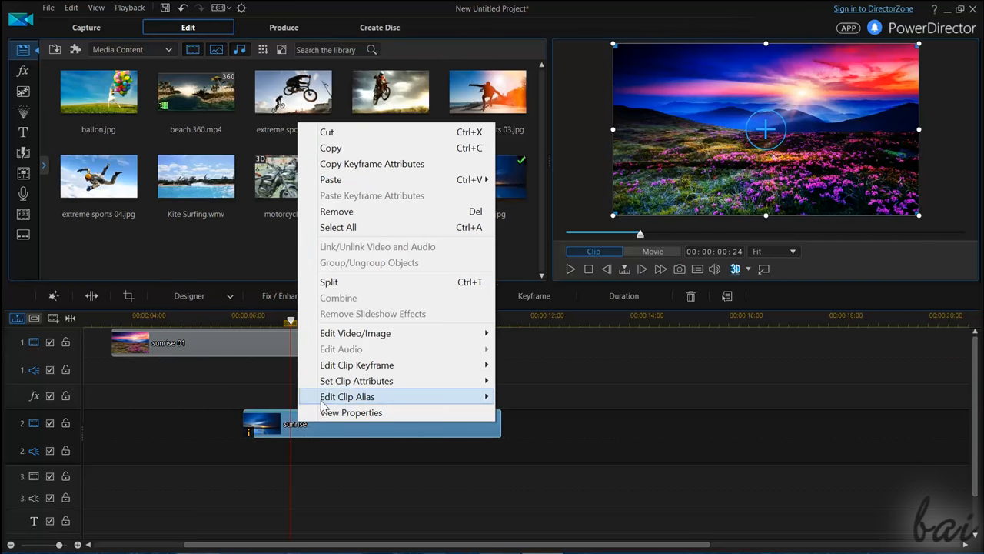
pyautogui.moveTo(357, 381)
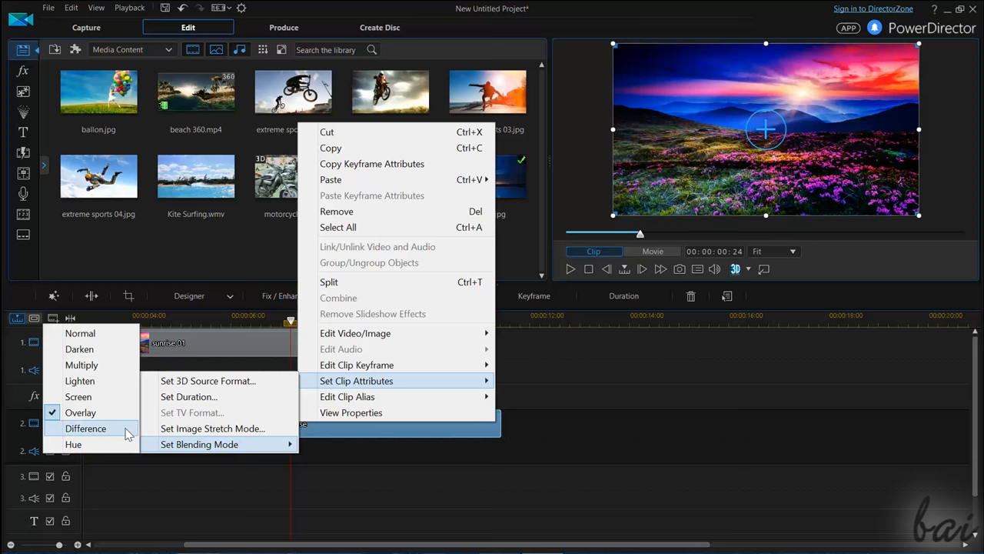
pyautogui.click(86, 428)
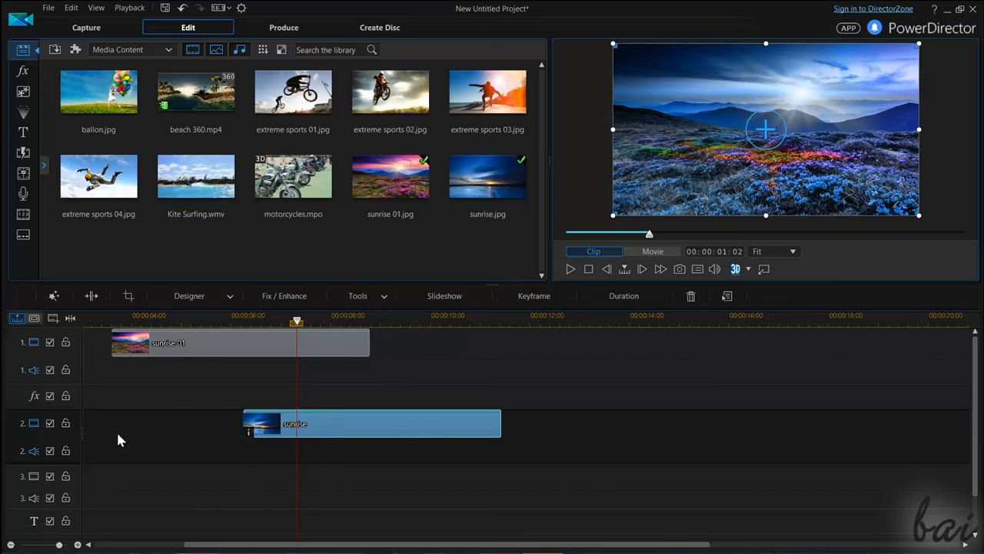
pyautogui.click(652, 252)
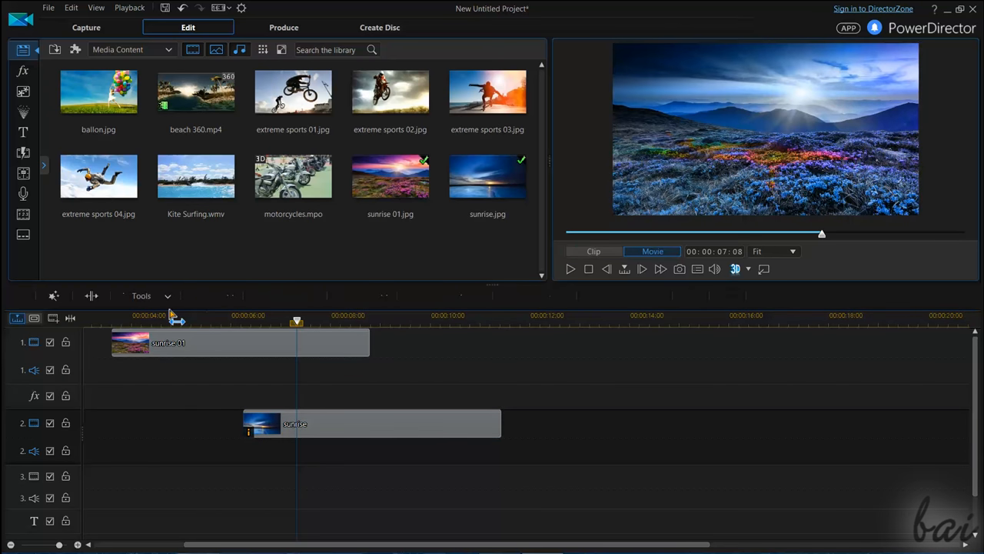
pyautogui.moveTo(296, 316); pyautogui.dragTo(183, 317)
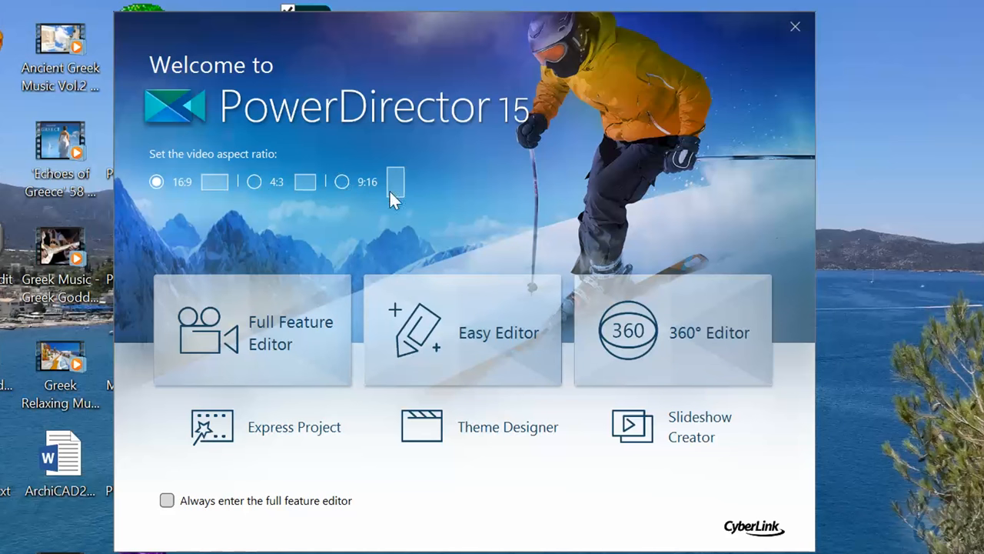
# Start a 9:16 portrait project in the Full Feature Editor and preview the motocross clip in Movie mode.
pyautogui.click(341, 181)
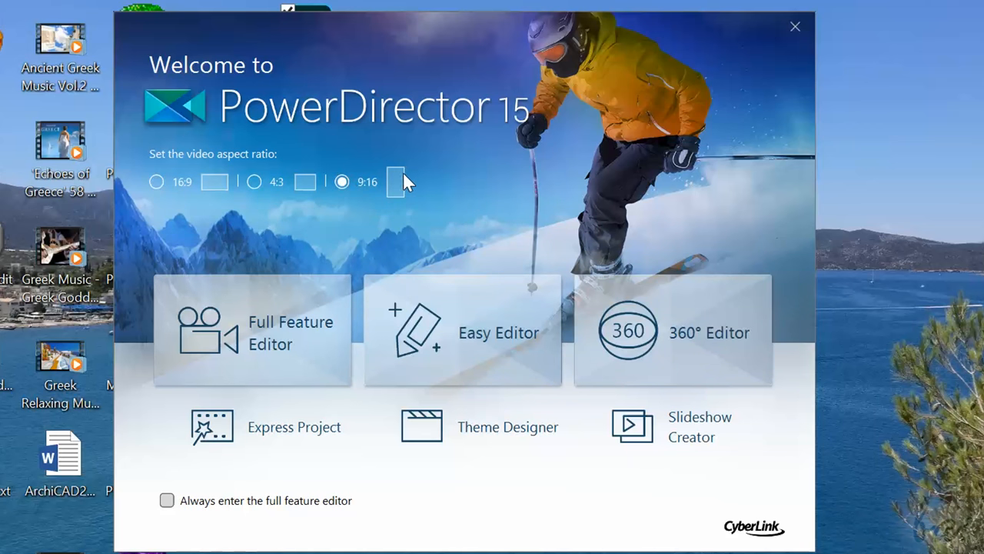
pyautogui.moveTo(298, 258)
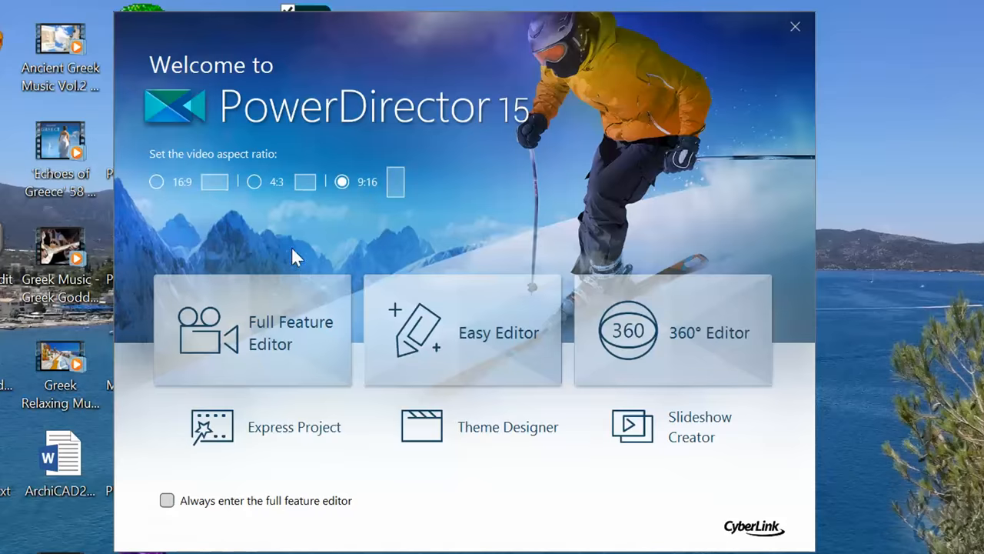
pyautogui.click(253, 331)
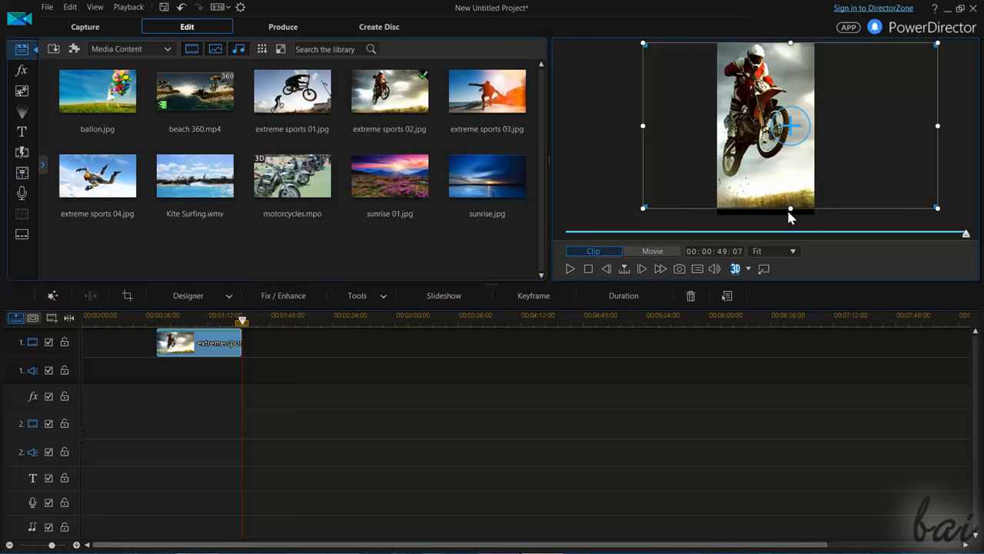
pyautogui.moveTo(790, 208); pyautogui.dragTo(791, 222)
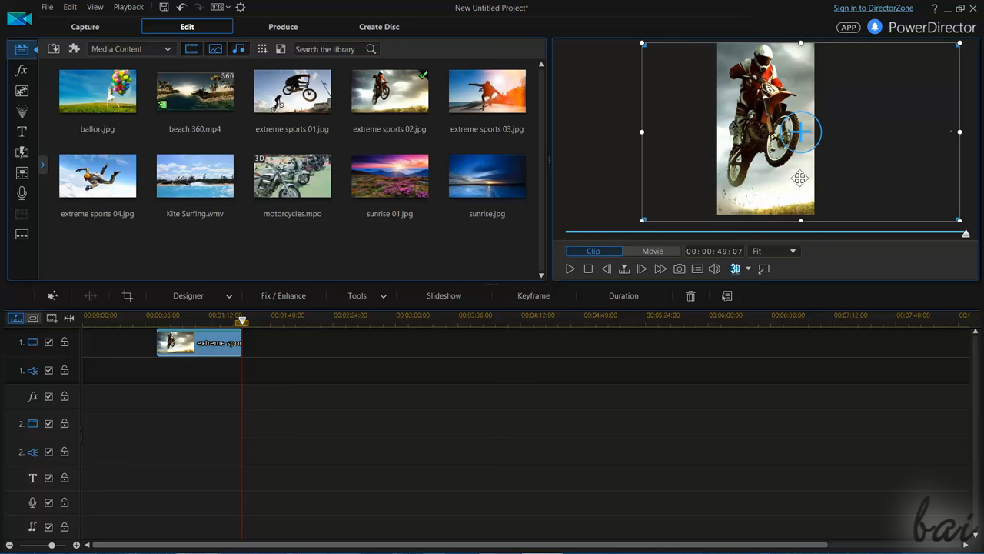
pyautogui.click(652, 250)
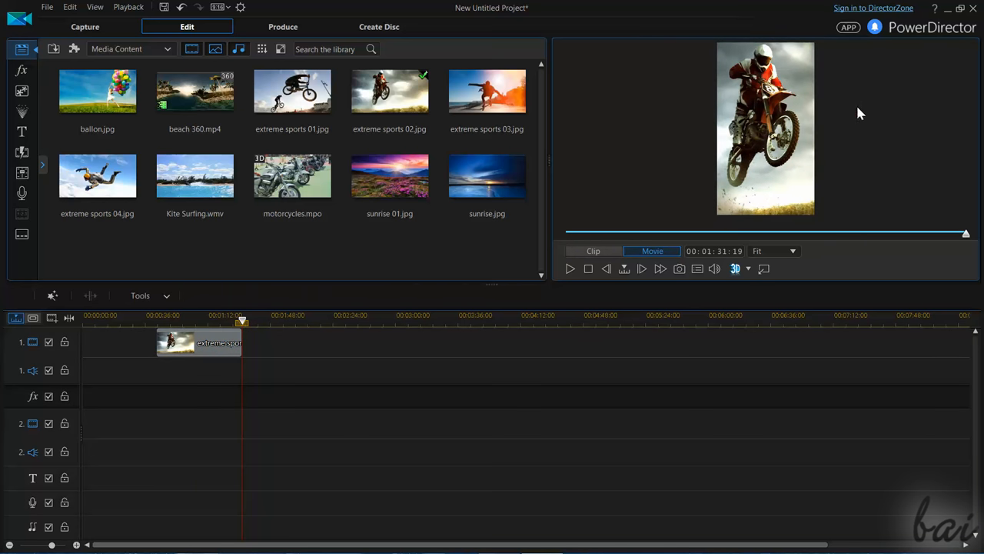
pyautogui.moveTo(866, 131)
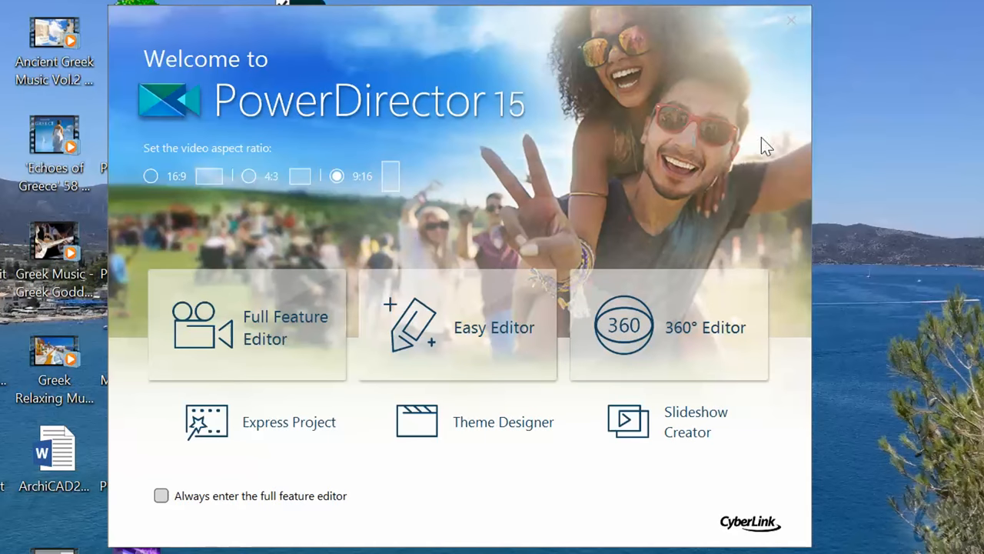
pyautogui.moveTo(704, 325)
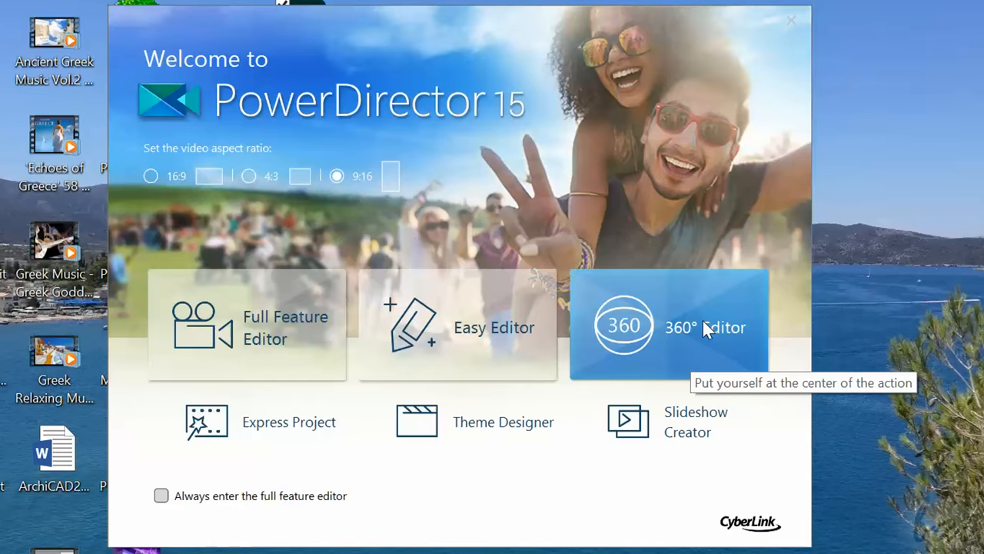
# Start a 360° Editor project and preview the beach and kite-surfing footage in 360° viewer mode.
pyautogui.click(669, 326)
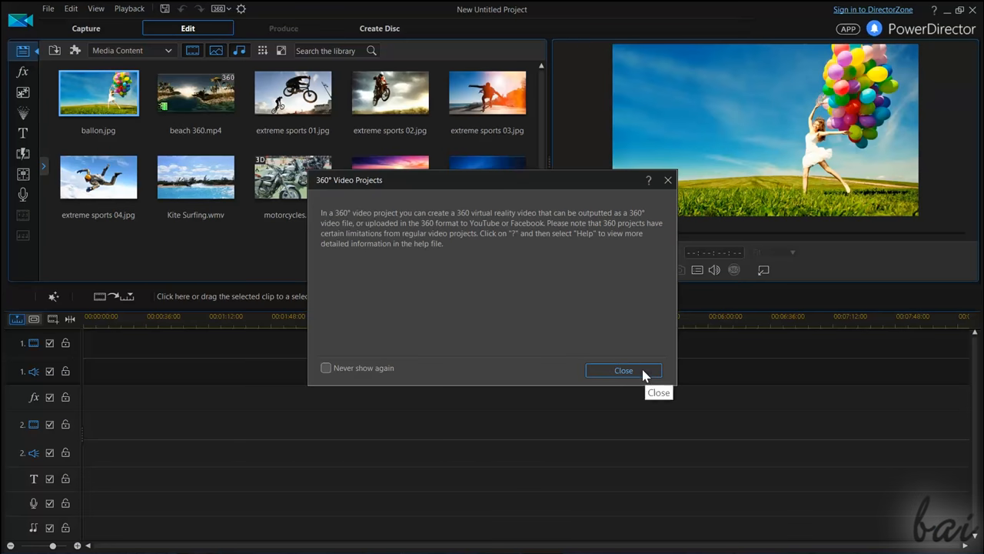
pyautogui.click(624, 369)
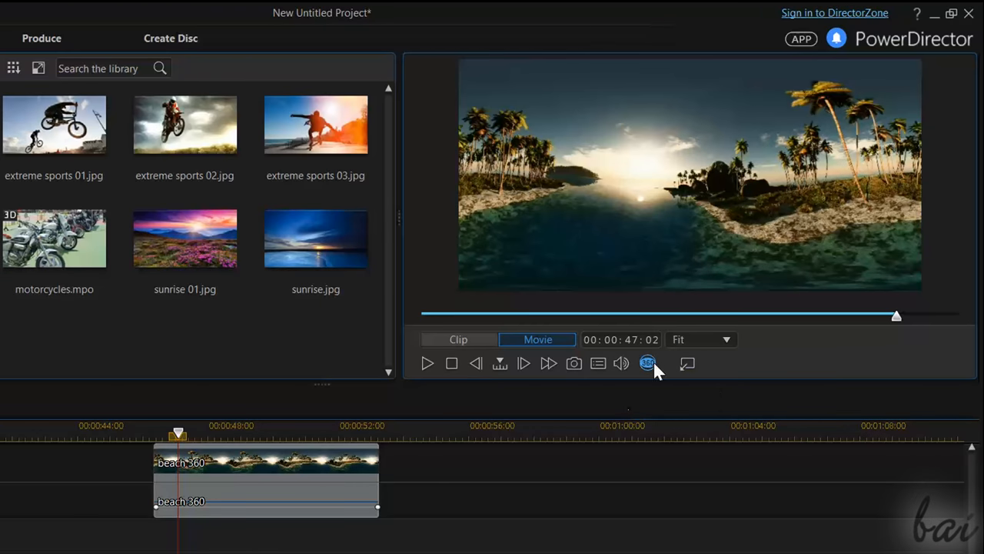
pyautogui.moveTo(649, 363)
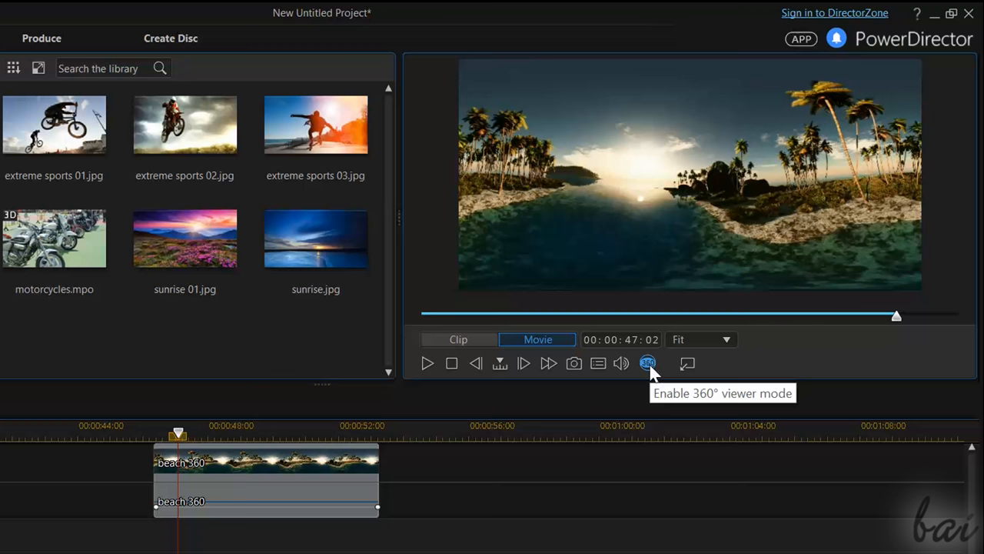
pyautogui.click(647, 363)
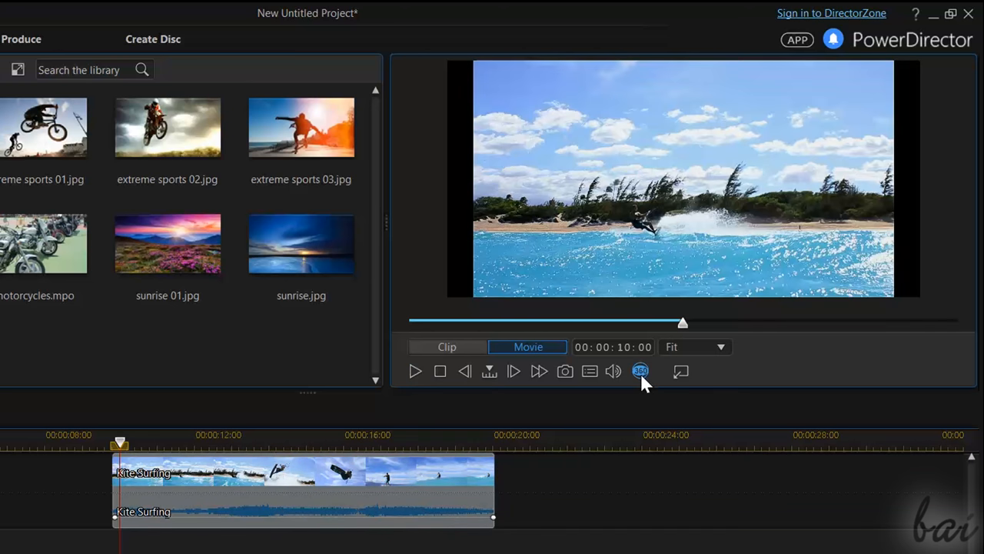
pyautogui.click(640, 370)
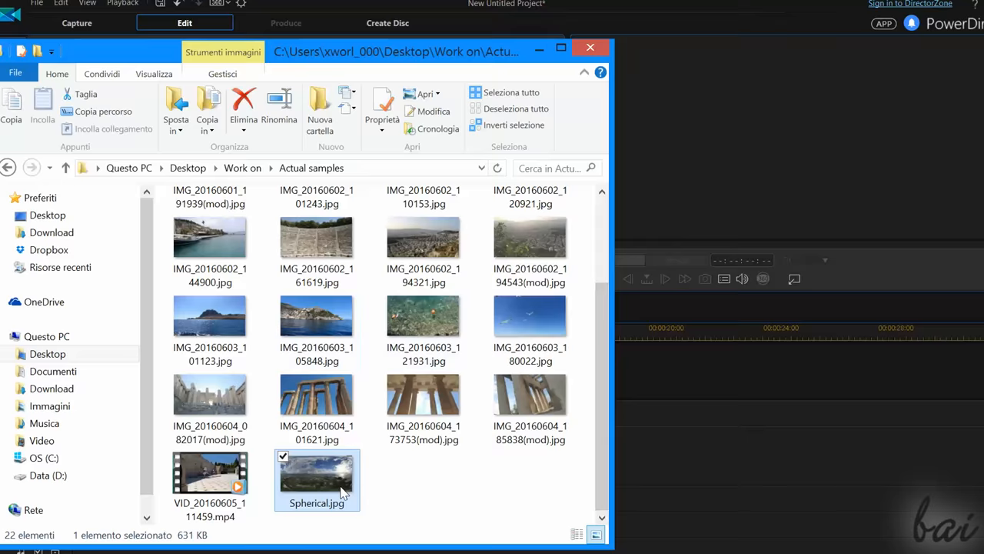
# Add Spherical.jpg to the timeline and view it at 00:00:12:00 in 360° viewer mode.
pyautogui.doubleClick(317, 473)
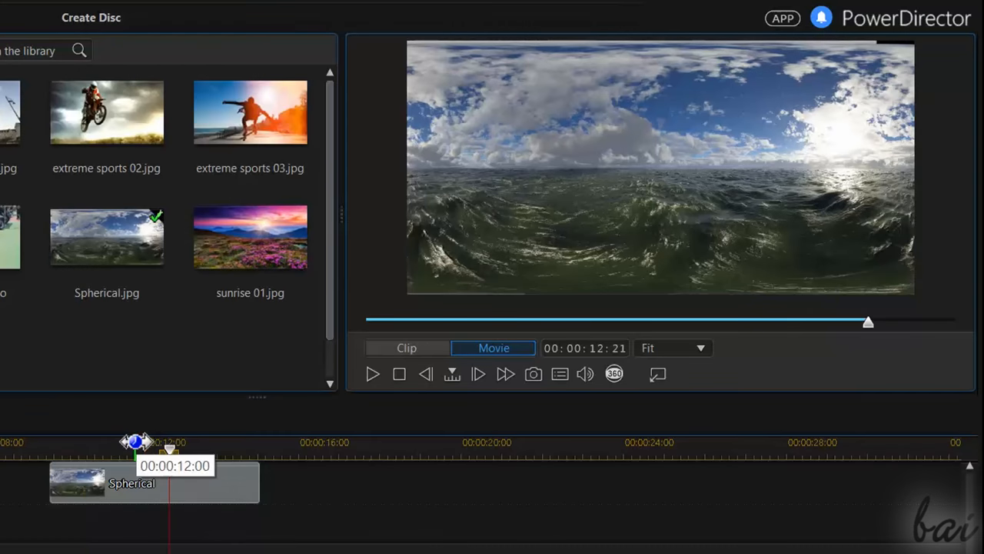
pyautogui.click(613, 374)
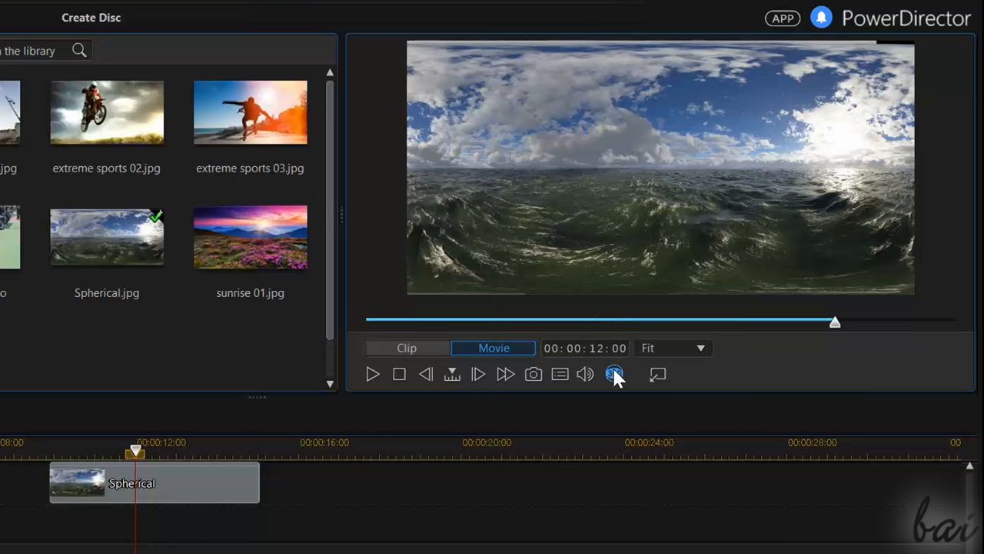
pyautogui.click(615, 375)
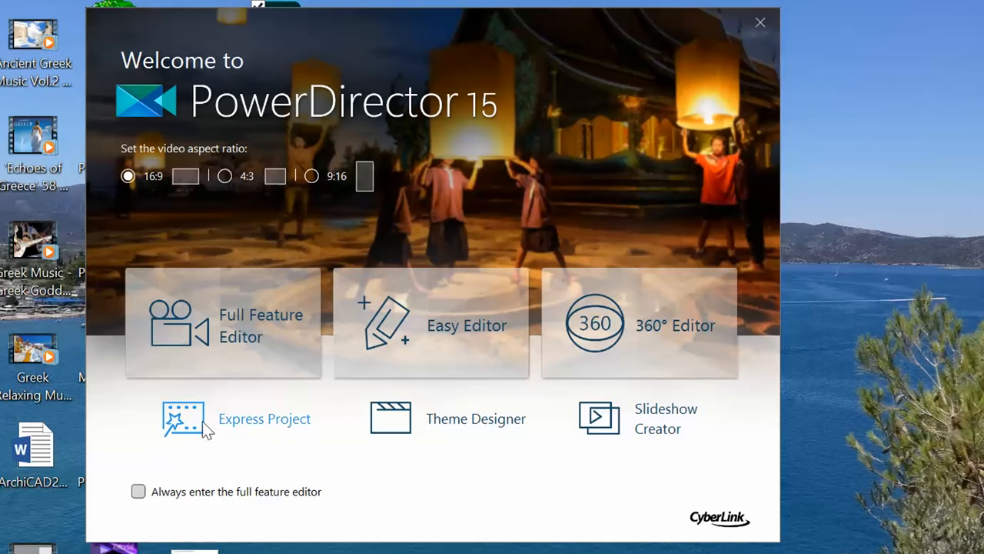
pyautogui.moveTo(243, 427)
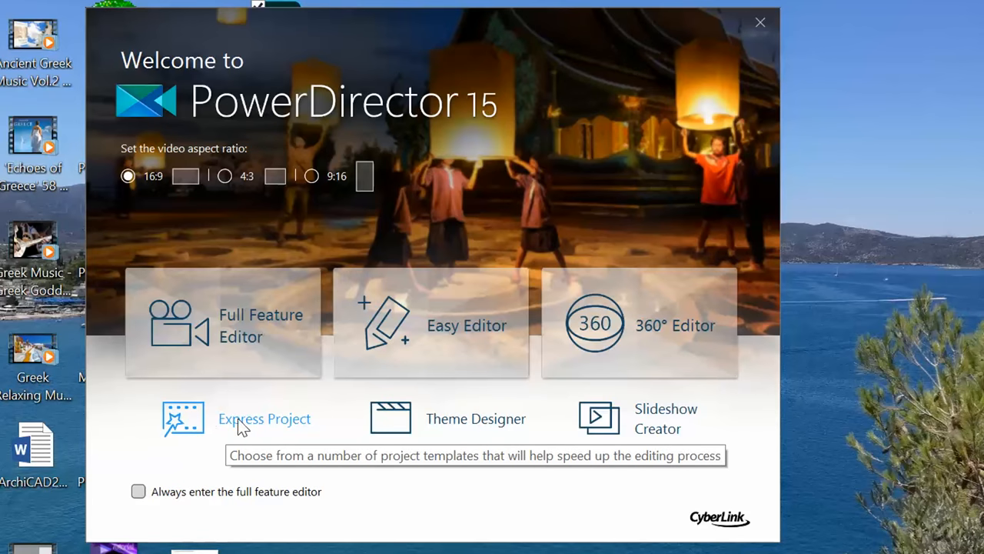
# Start an Express Project from templates and fill its placeholders with the sports photos and Kite Surfing.wmv.
pyautogui.click(264, 418)
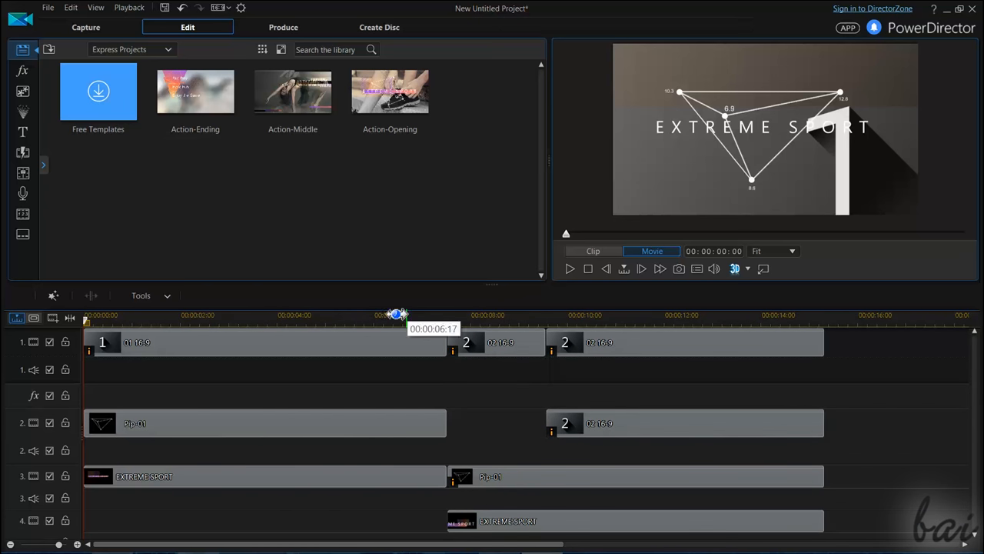
pyautogui.moveTo(399, 315); pyautogui.dragTo(123, 315)
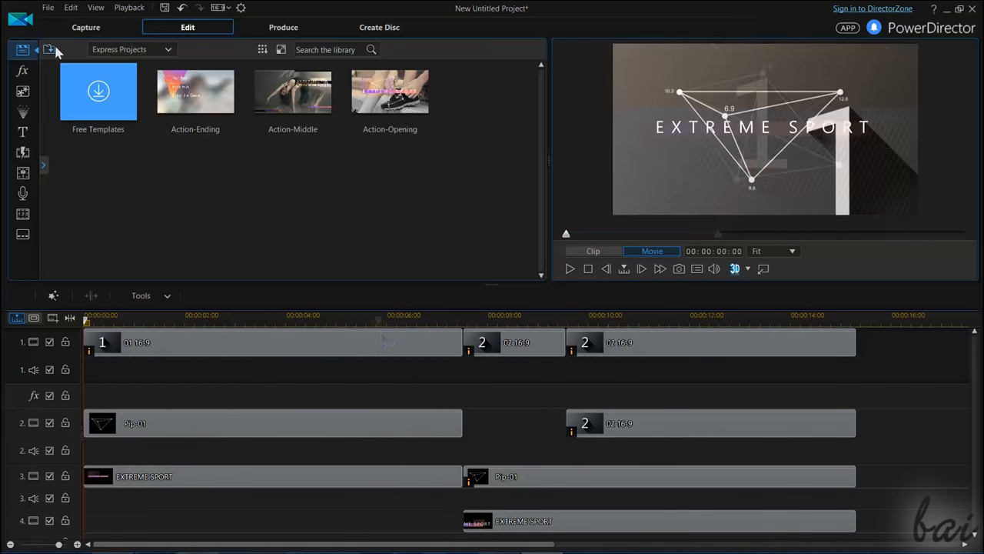
pyautogui.click(130, 50)
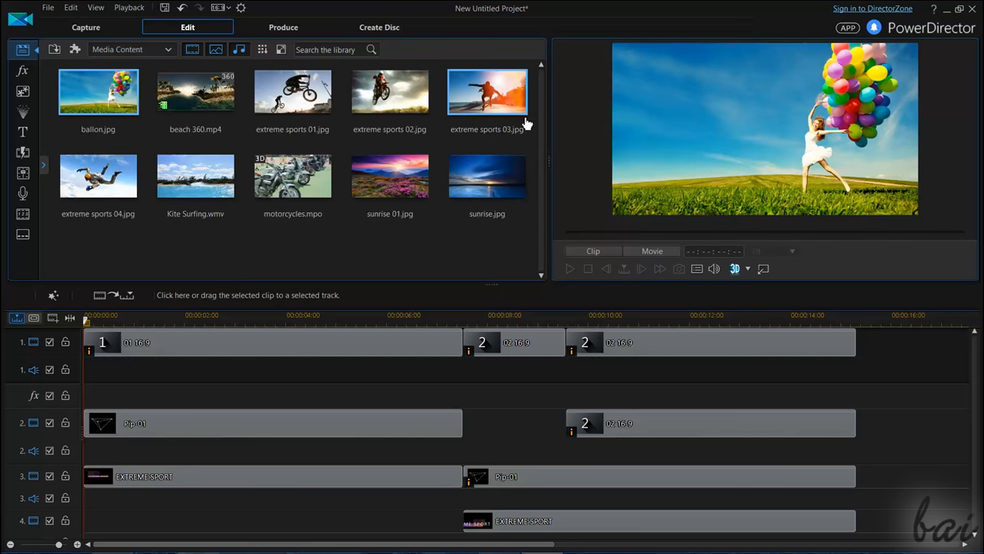
pyautogui.click(296, 342)
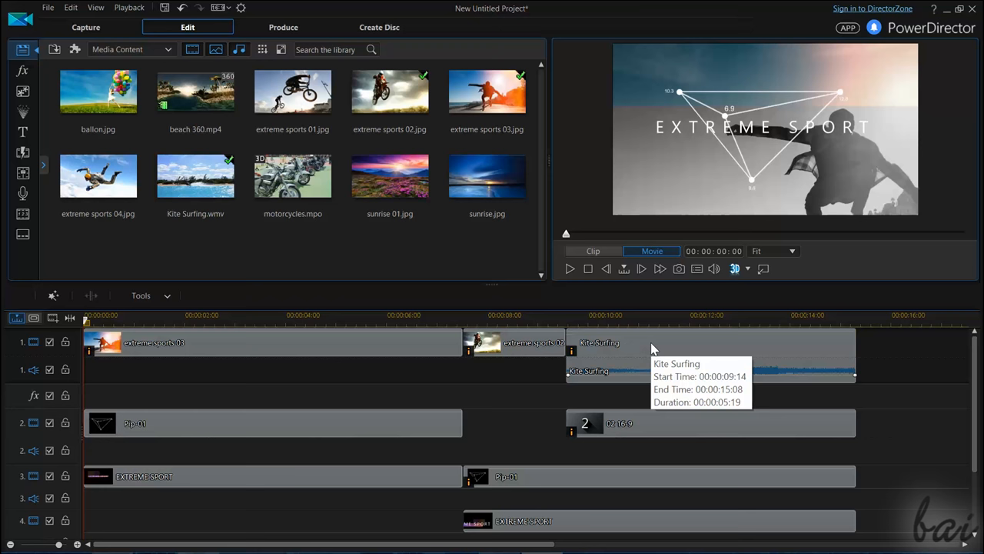
# Play back the filled Action express project in the preview window.
pyautogui.click(569, 268)
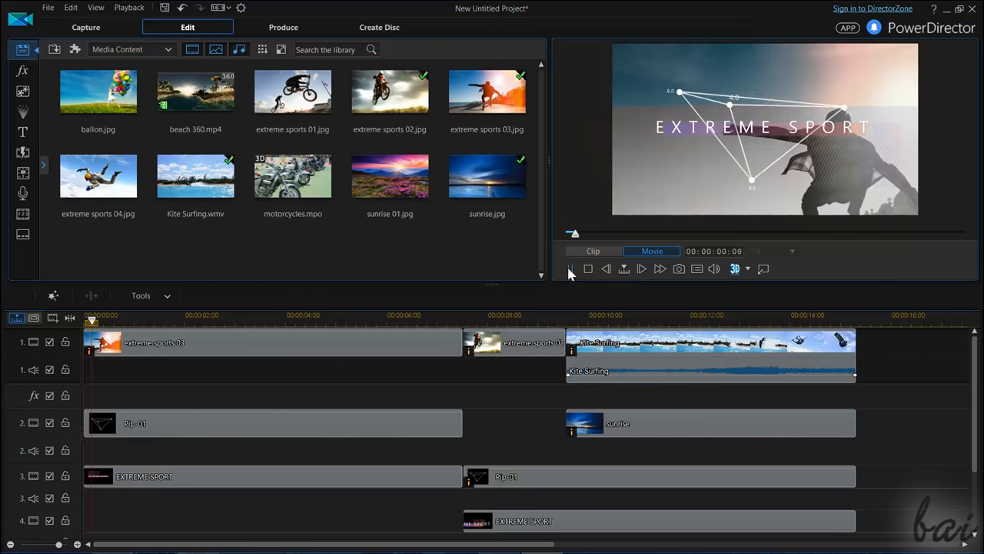
pyautogui.click(572, 267)
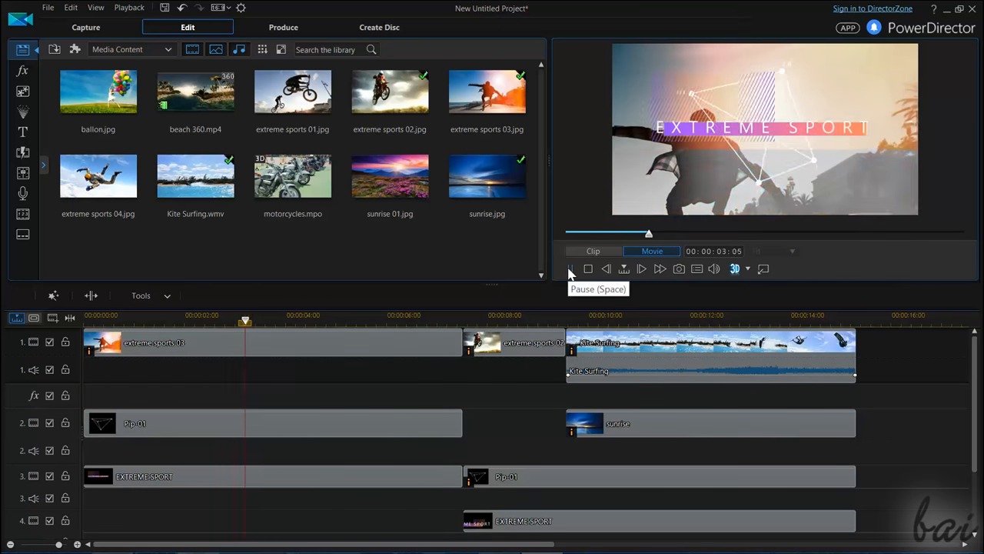
pyautogui.click(640, 268)
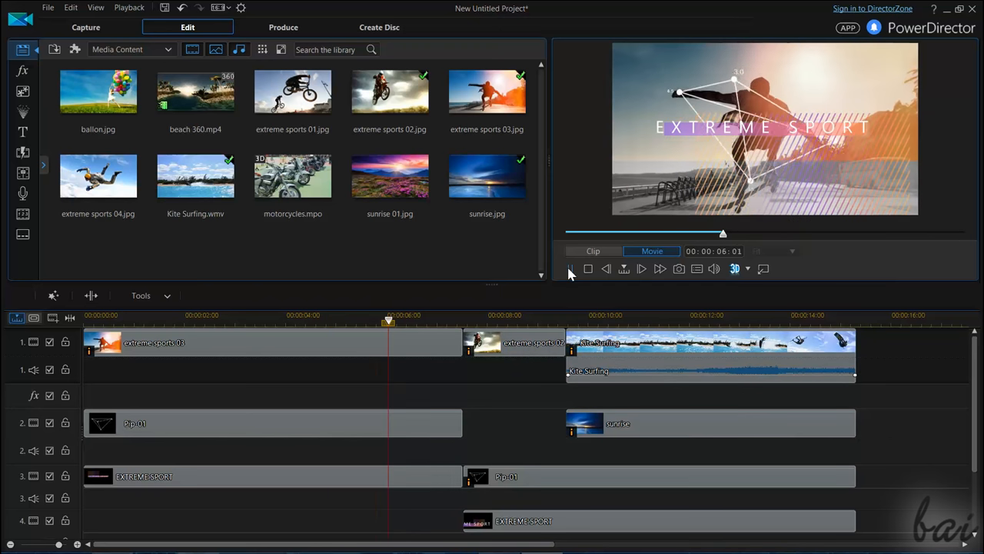
pyautogui.click(640, 267)
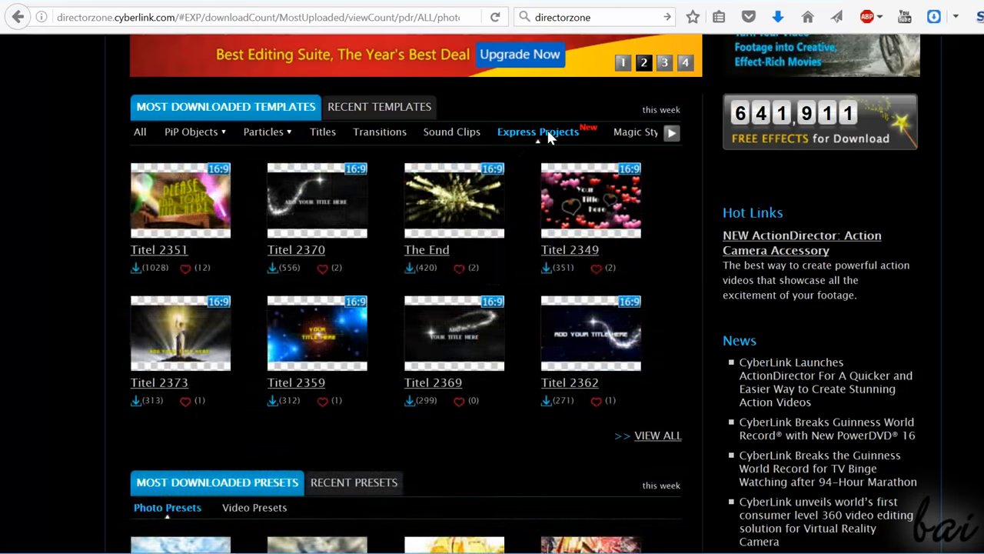
# Scroll to DirectorZone's Most Downloaded Templates and show the Express Projects list.
pyautogui.scroll(-3)
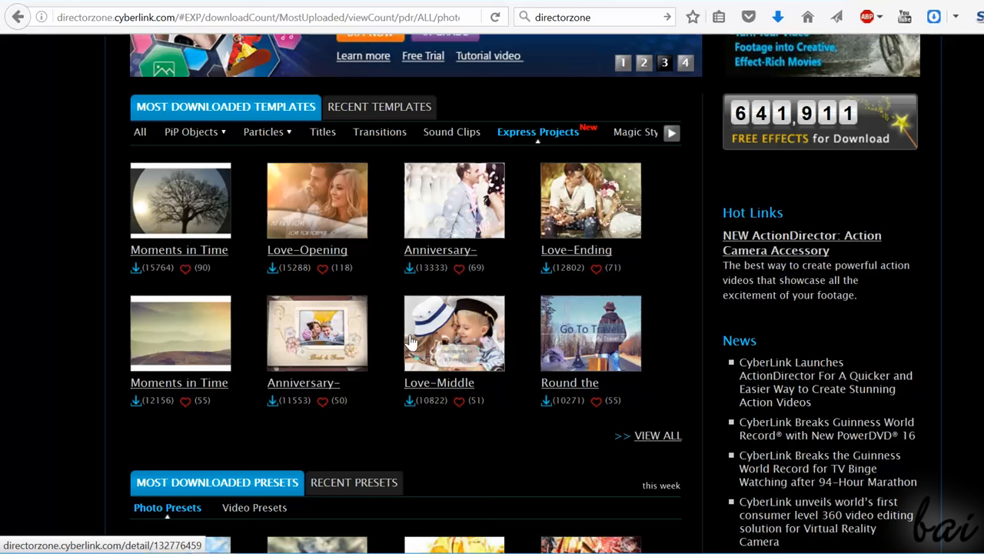
pyautogui.moveTo(575, 249)
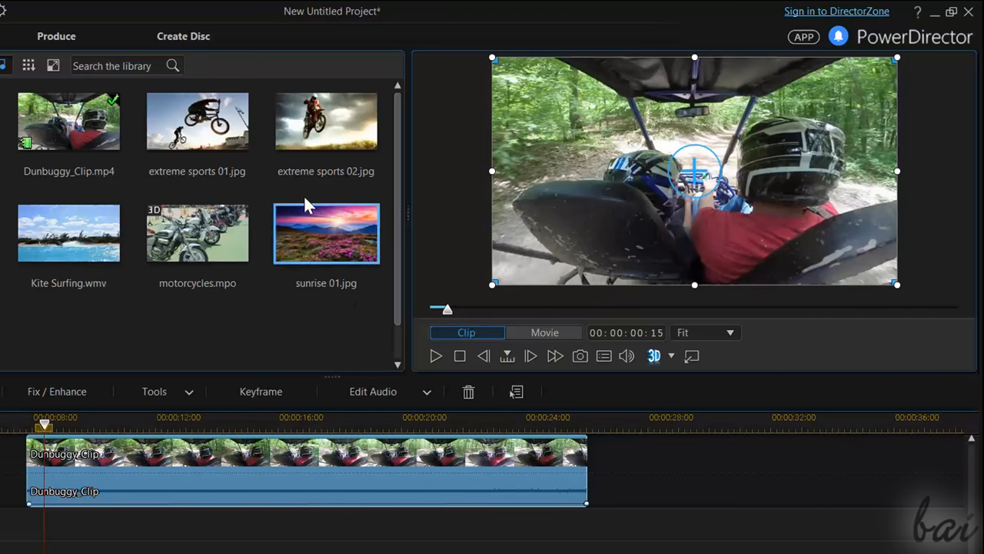
# In Action Camera Center for the Dunbuggy clip, enable Lens Correction with ASUS as camera maker.
pyautogui.click(154, 392)
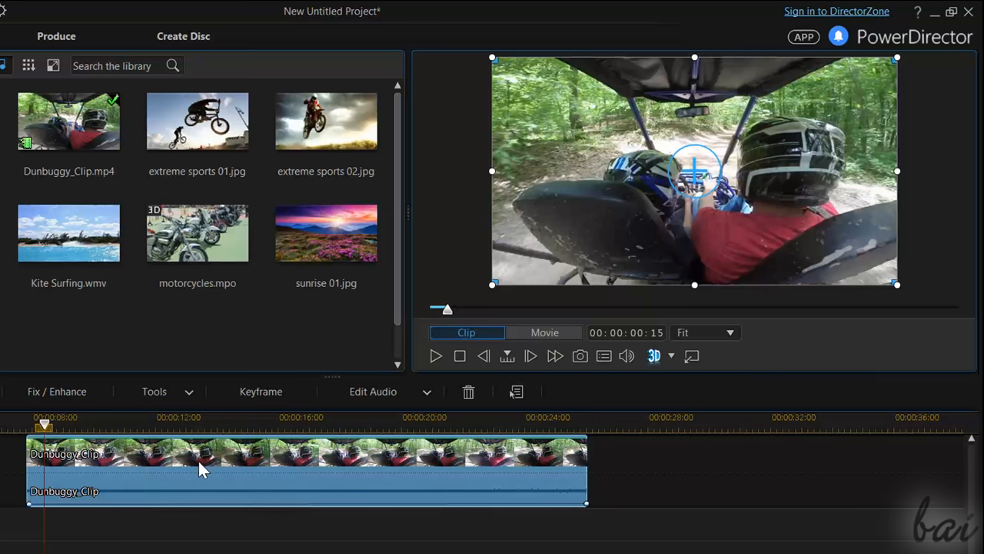
pyautogui.click(56, 393)
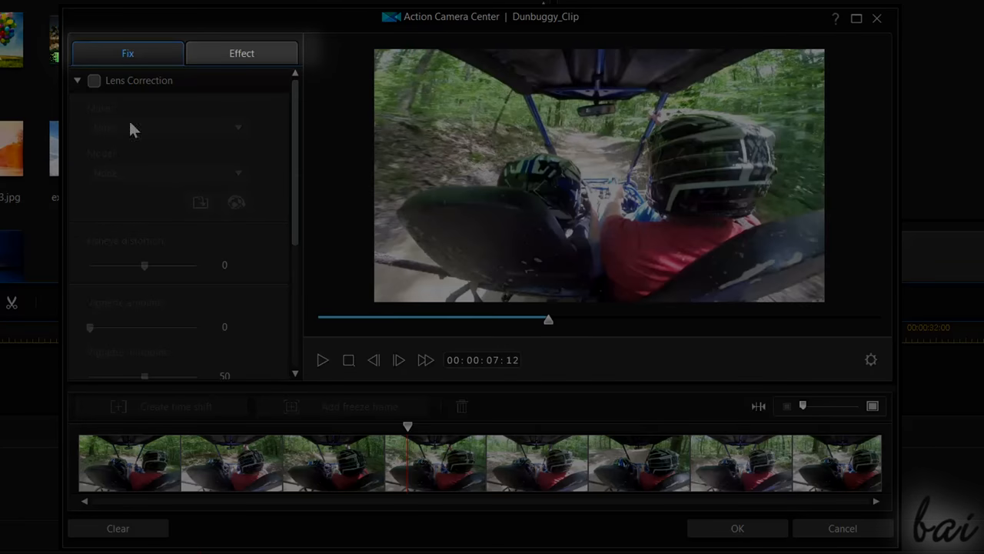
pyautogui.click(92, 80)
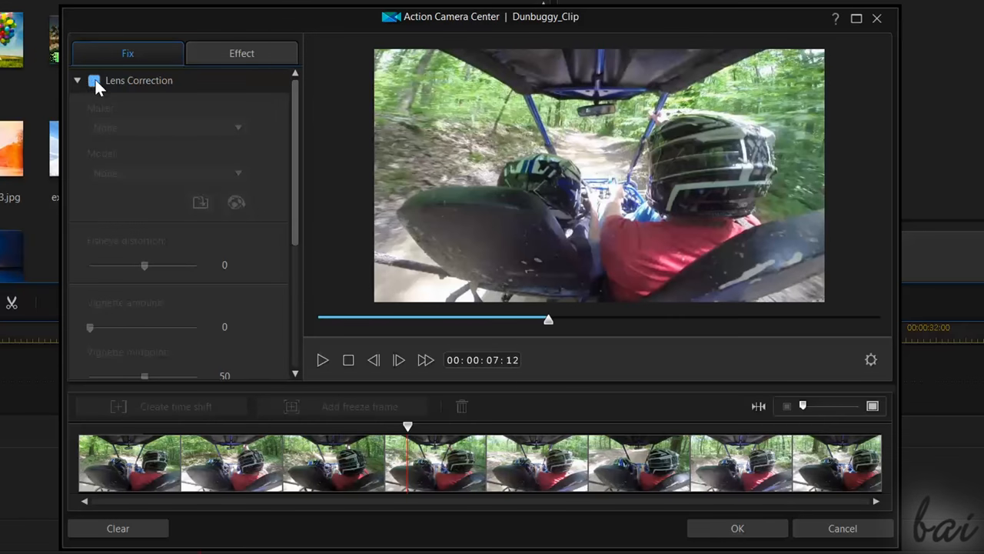
pyautogui.click(92, 80)
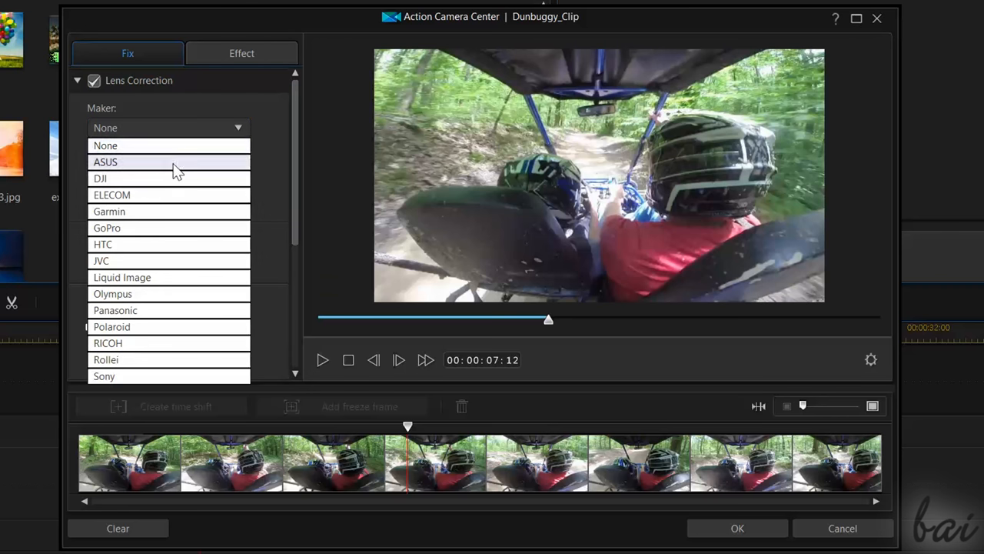
pyautogui.click(105, 162)
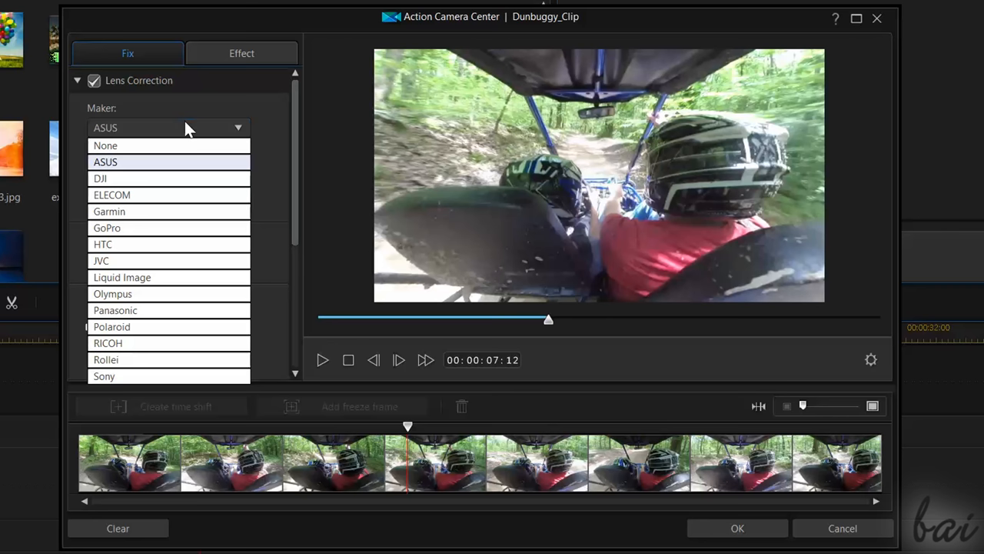
pyautogui.click(100, 179)
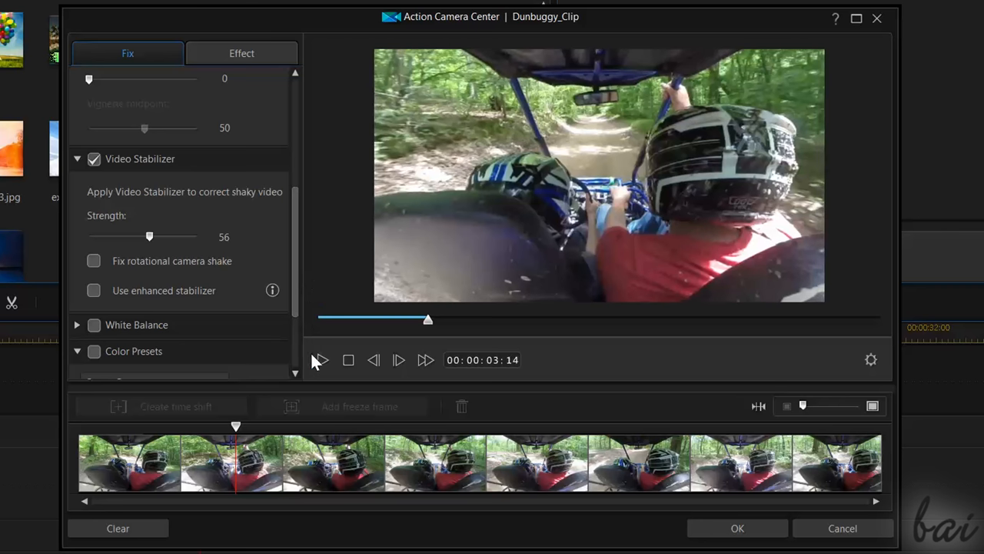
# Preview the stabilised clip, lower colour temperature to 57 and apply the Snow Field preset.
pyautogui.click(320, 360)
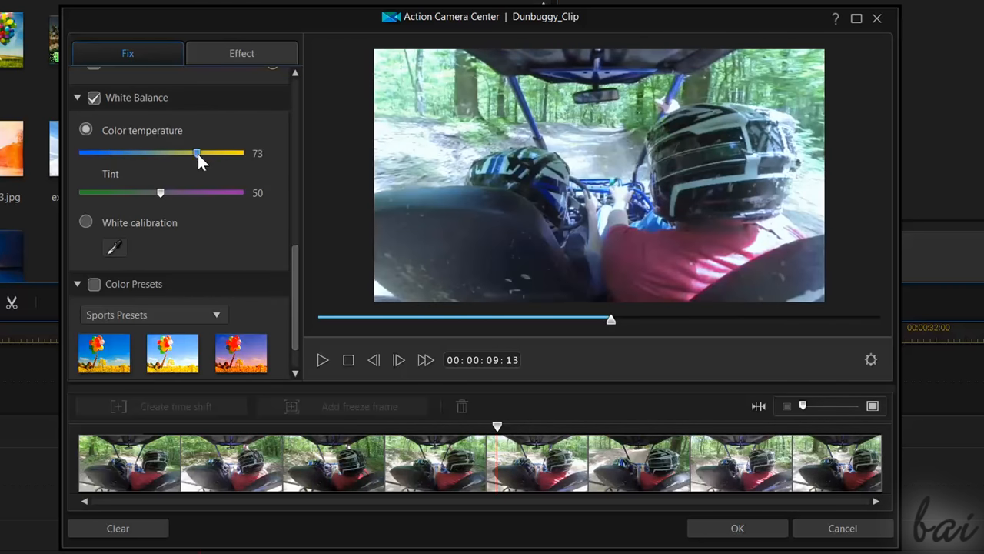
pyautogui.moveTo(197, 154); pyautogui.dragTo(172, 154)
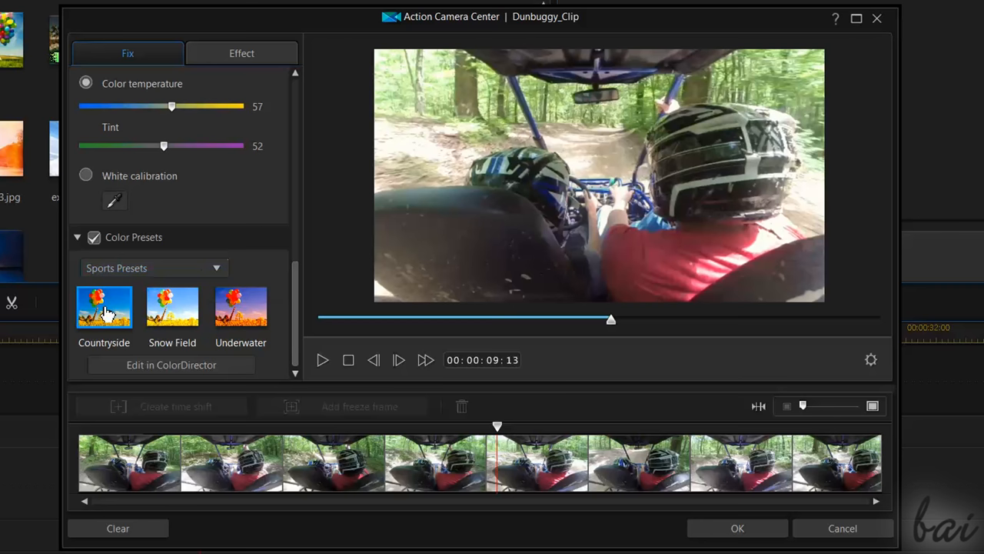
pyautogui.click(105, 306)
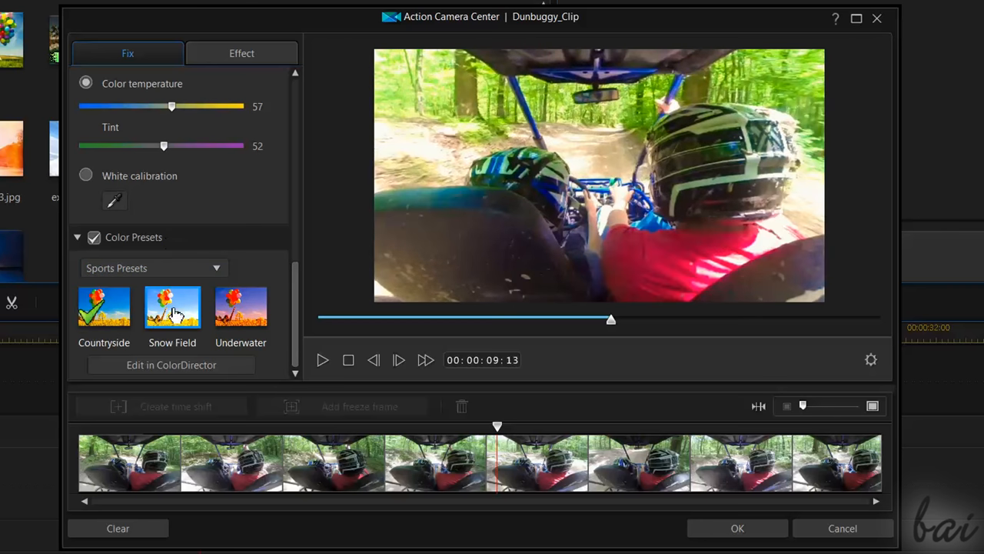
pyautogui.click(239, 307)
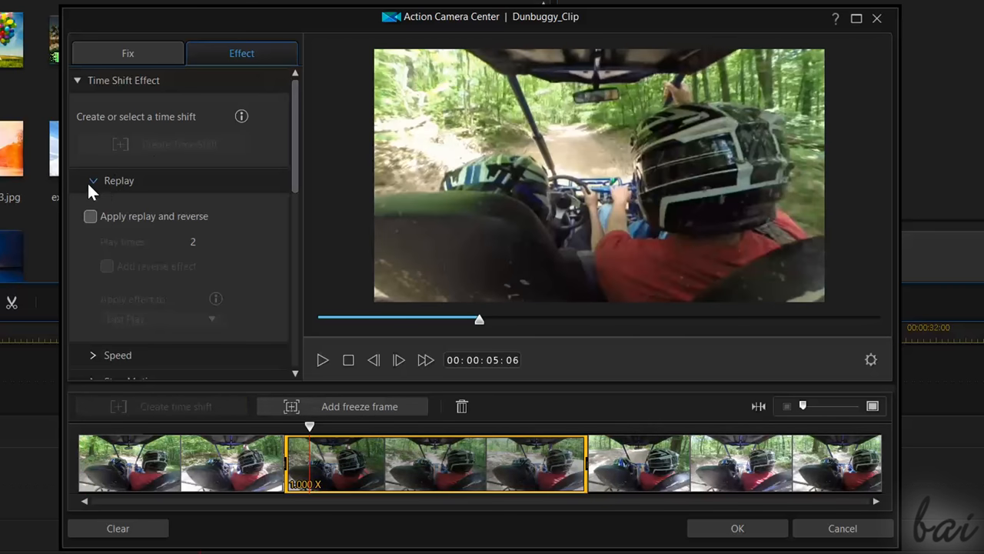
# Enable replay and reverse for the time-shift section and play back the dune buggy preview.
pyautogui.click(89, 215)
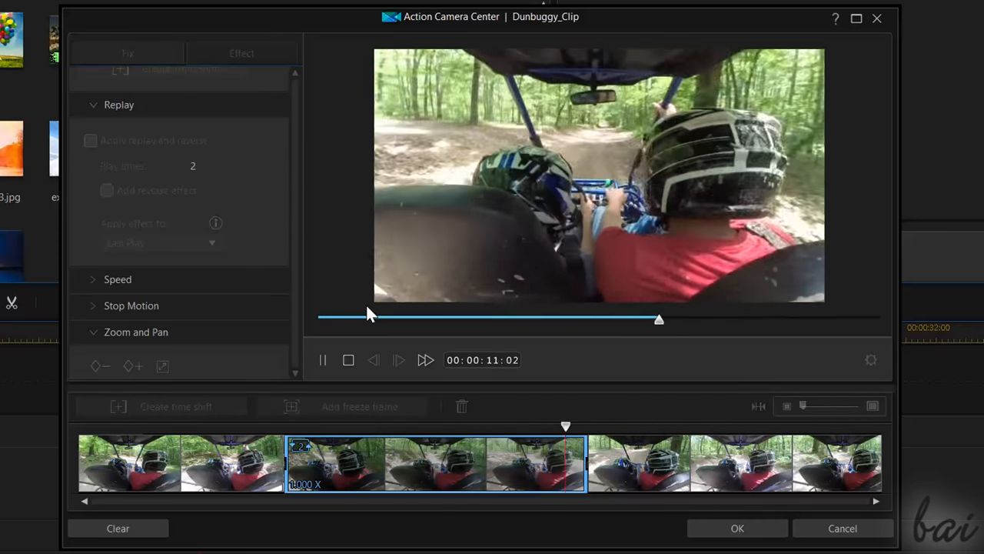
pyautogui.click(89, 140)
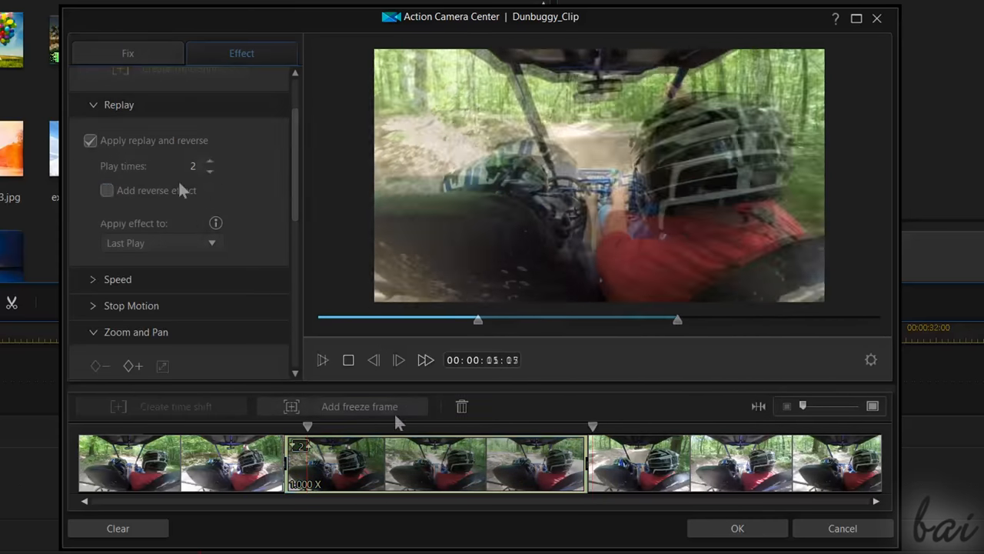
pyautogui.click(323, 359)
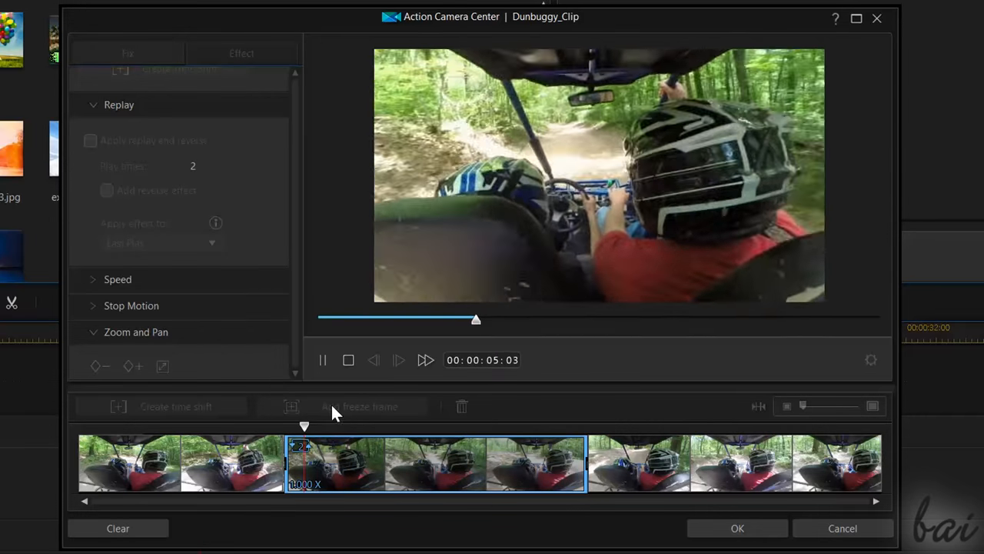
pyautogui.click(323, 360)
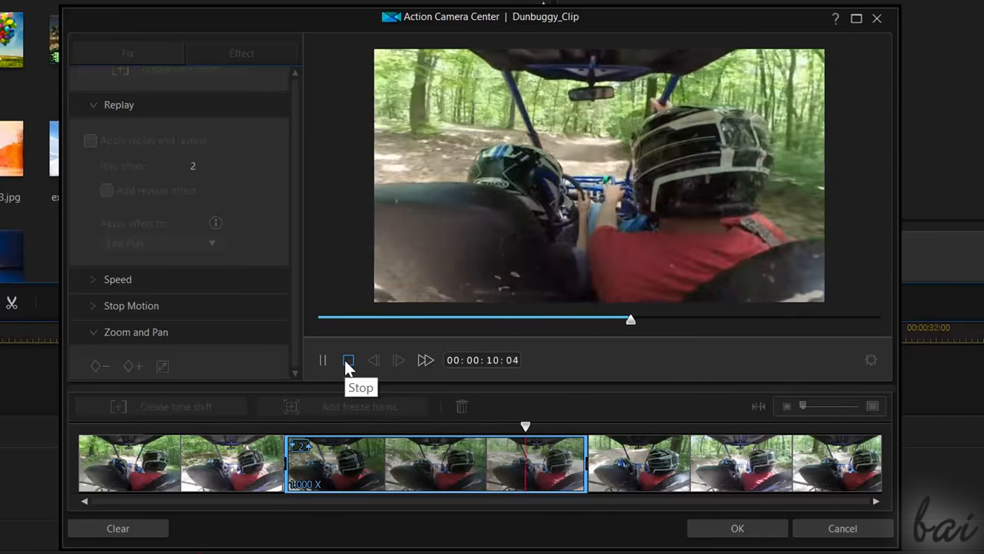
pyautogui.click(241, 53)
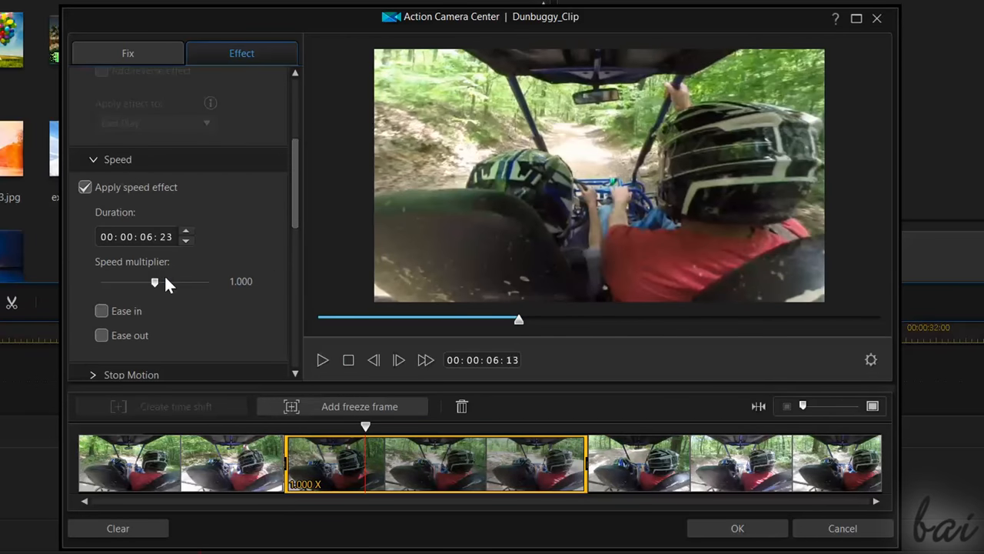
pyautogui.click(323, 360)
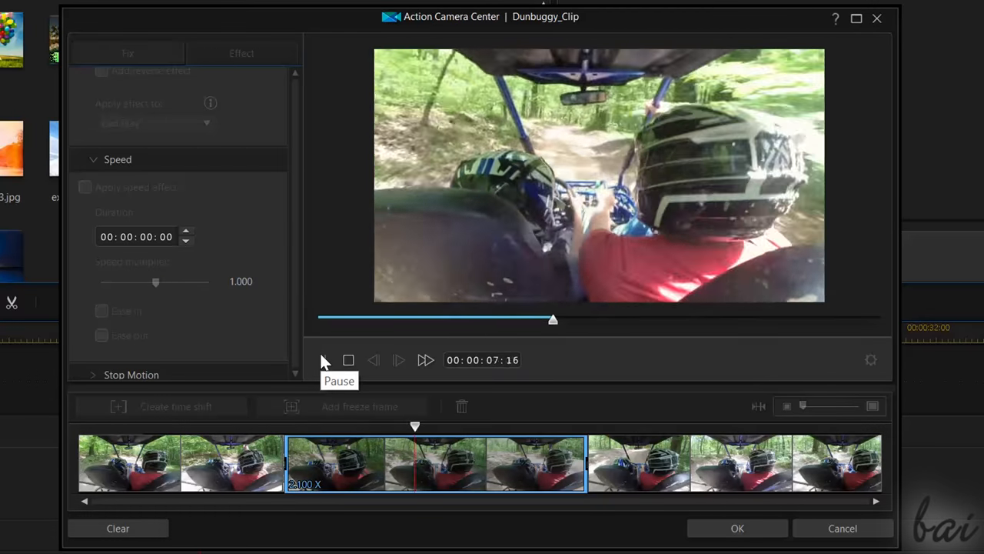
# Apply stop motion to the marked section and adjust its amount.
pyautogui.click(323, 360)
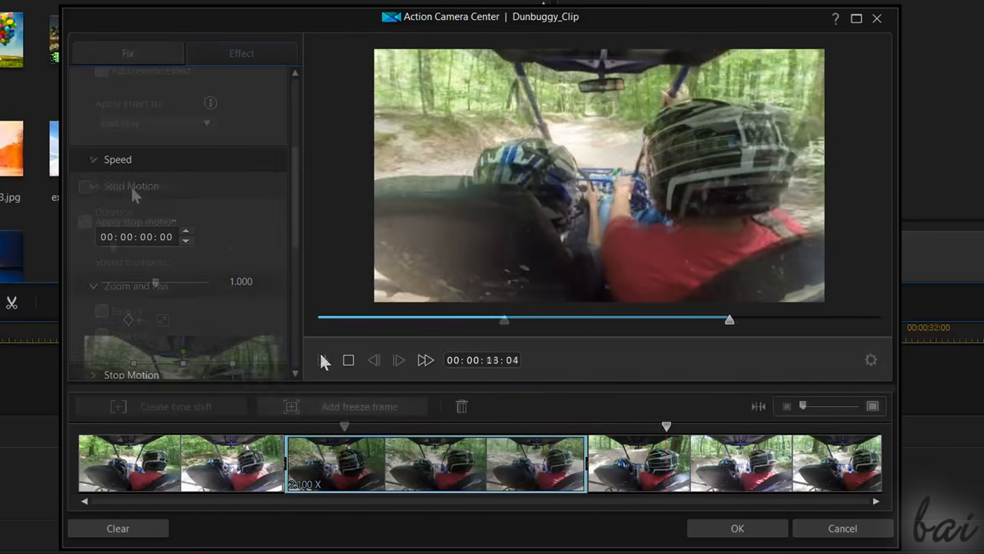
pyautogui.click(84, 221)
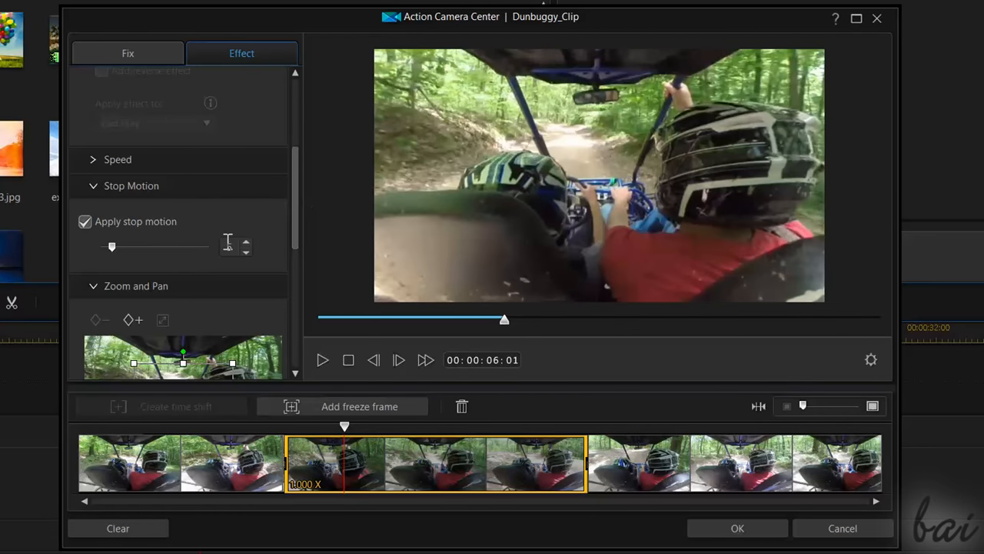
pyautogui.click(323, 360)
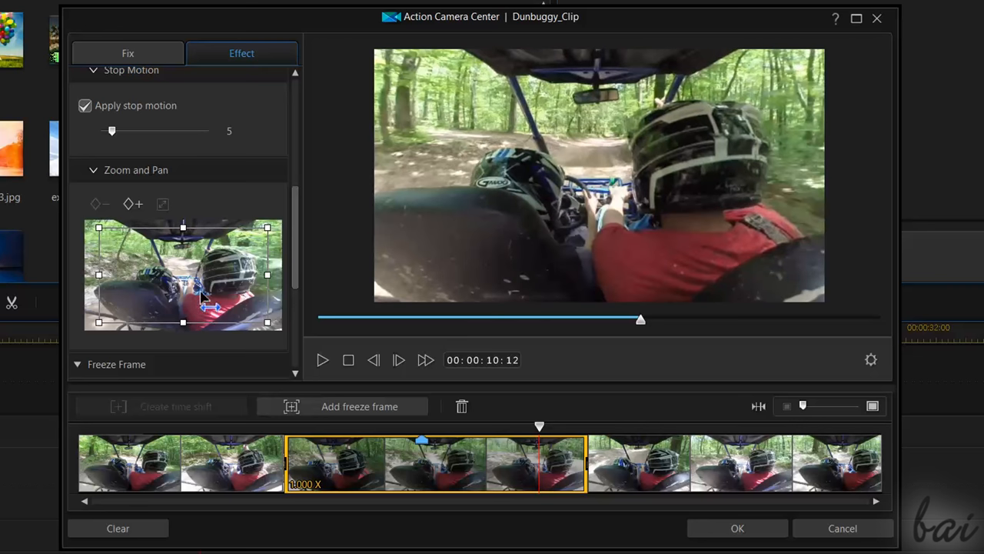
pyautogui.click(323, 360)
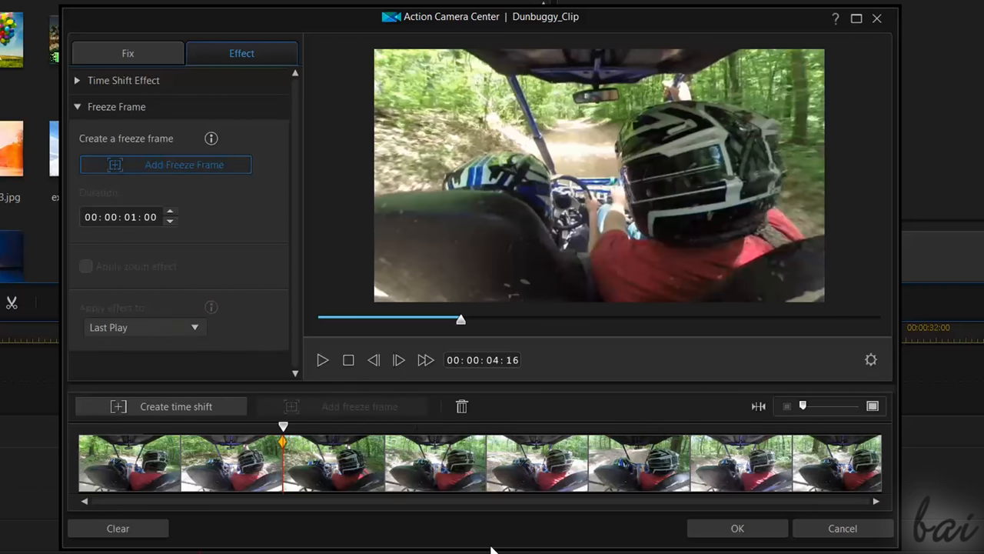
# Add a one-second freeze frame at the playhead and play back the clip.
pyautogui.click(323, 359)
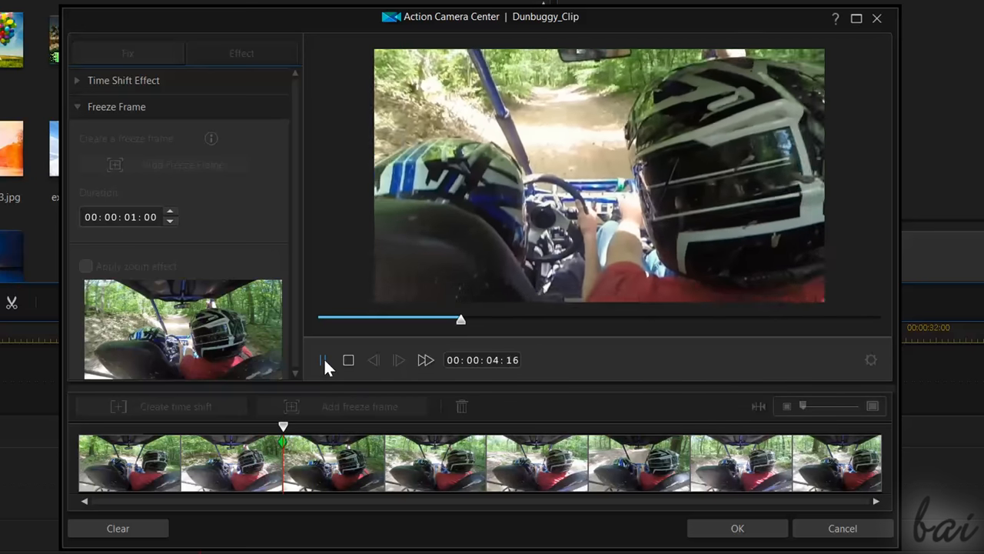
pyautogui.click(323, 359)
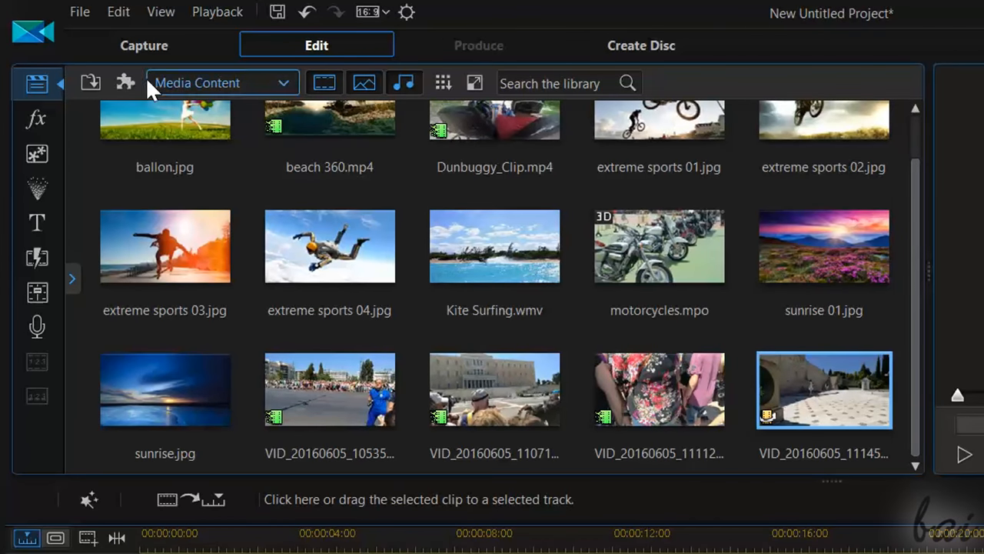
# Launch MultiCam Designer from the Plug-ins tools list.
pyautogui.click(126, 84)
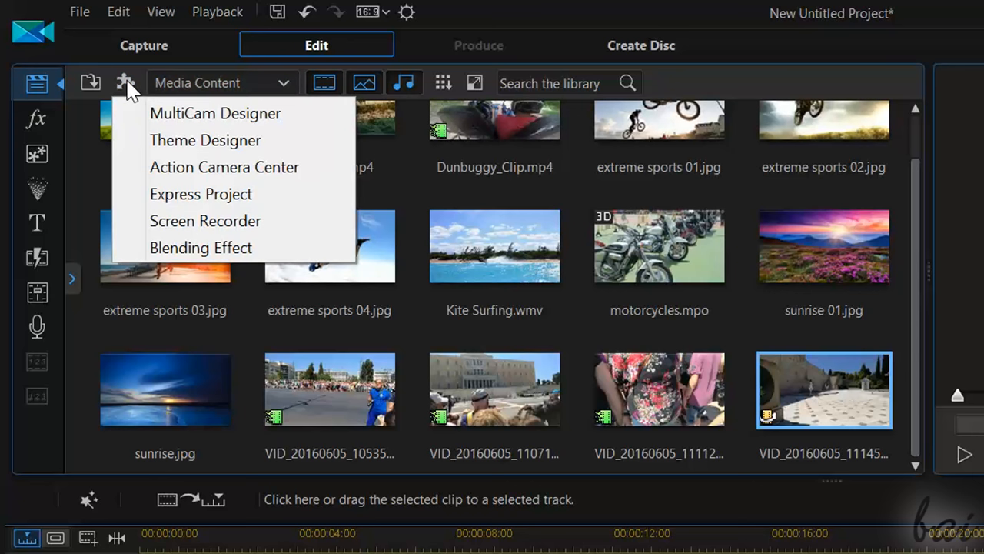
pyautogui.moveTo(262, 113)
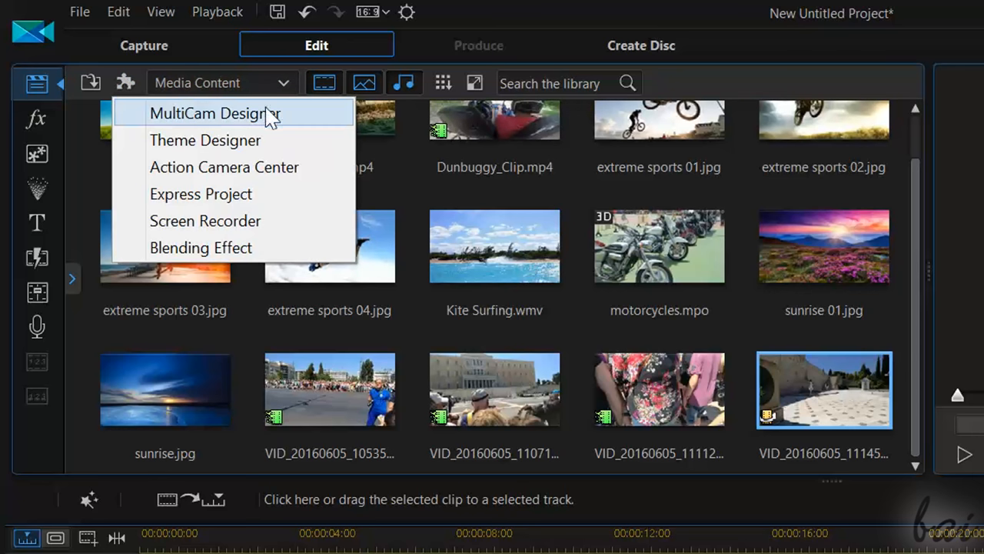
pyautogui.click(212, 114)
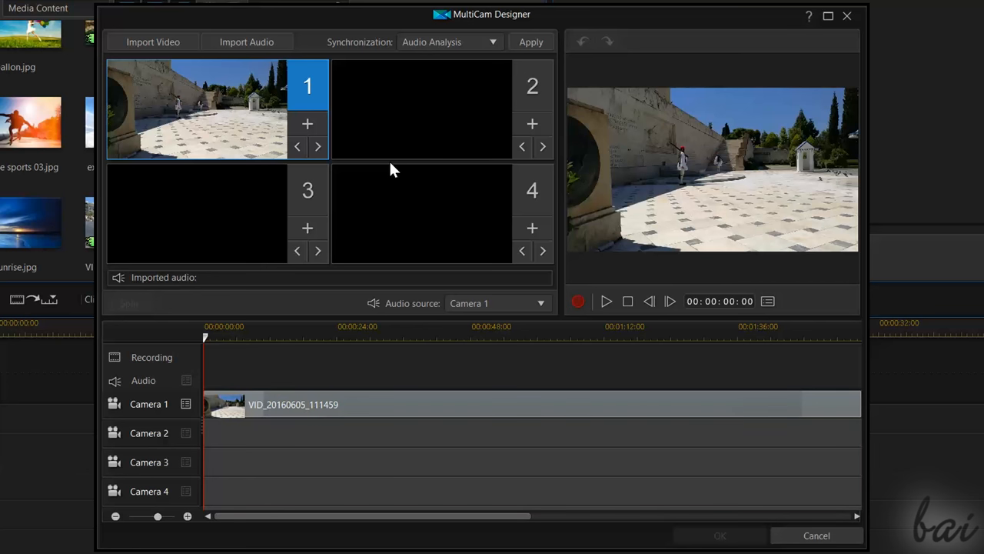
pyautogui.moveTo(532, 123)
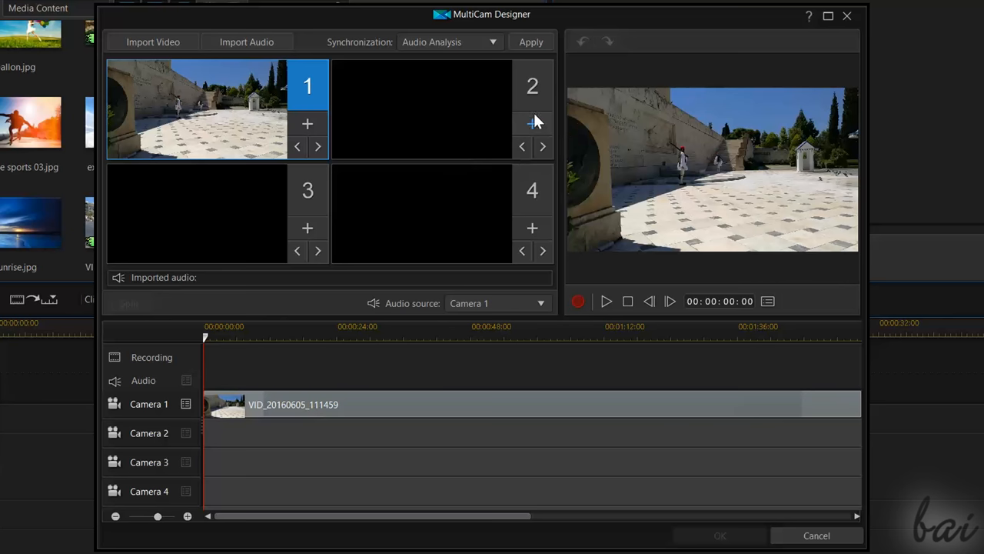
# Import a street video from the hard drive as camera 2, then play and pause the multicam preview.
pyautogui.click(532, 123)
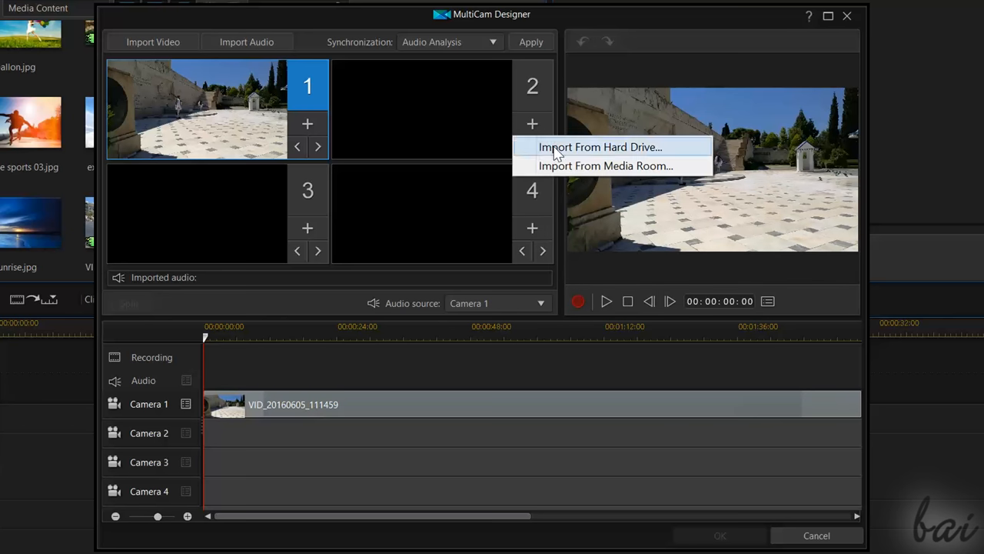
pyautogui.click(606, 166)
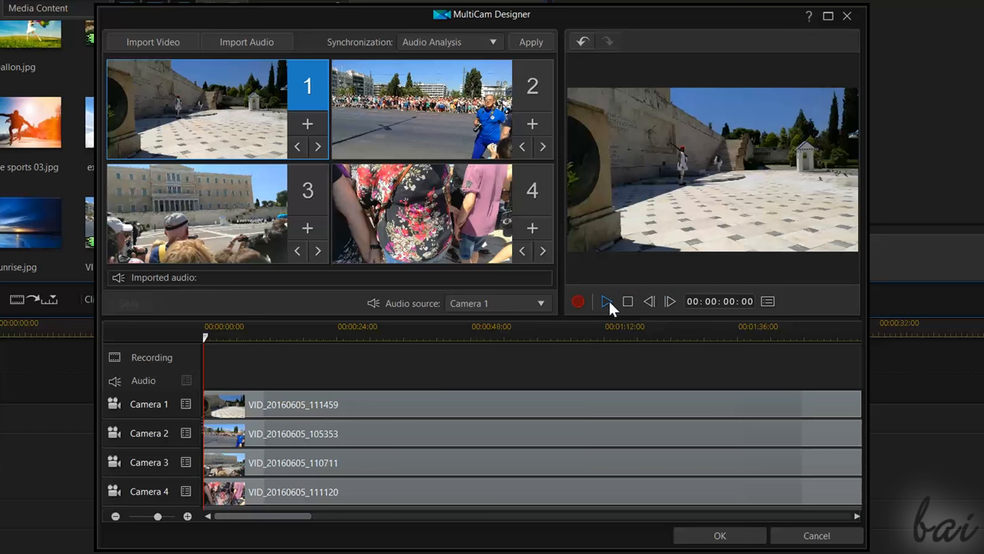
pyautogui.click(606, 300)
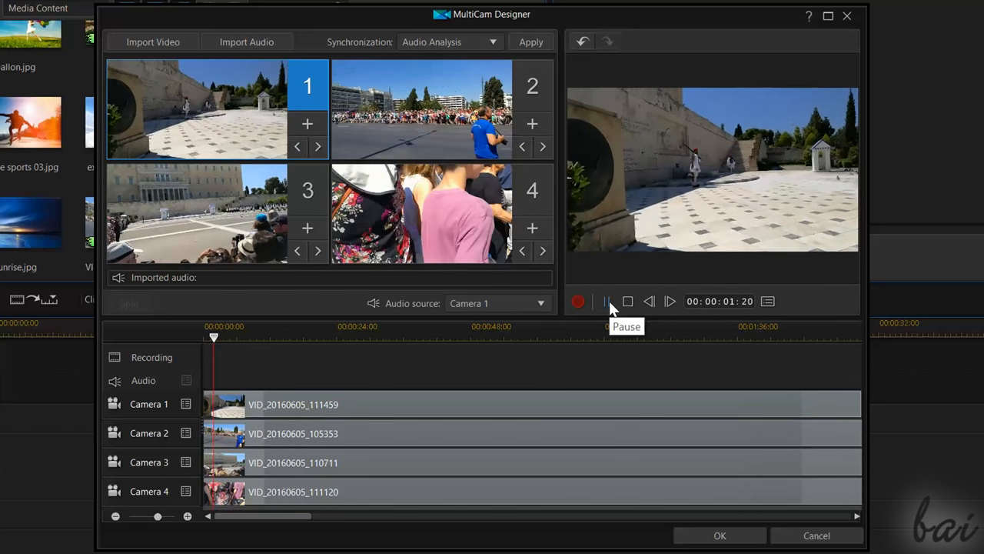
pyautogui.click(606, 300)
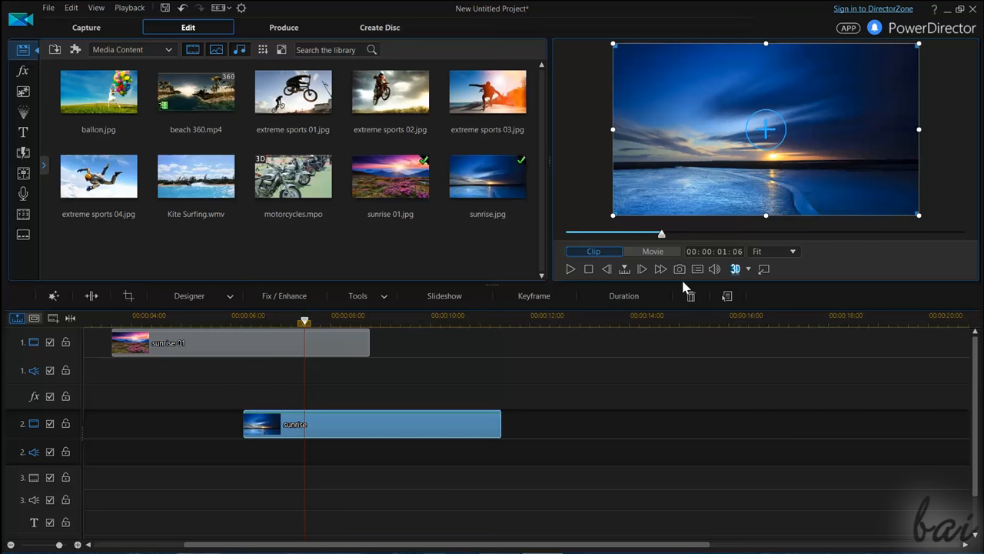
pyautogui.moveTo(347, 431)
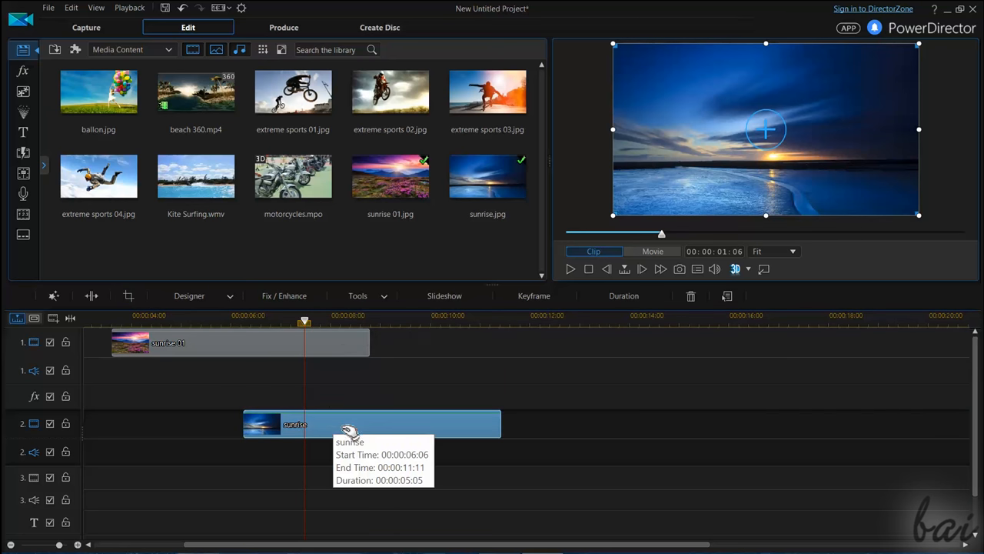
# Inspect the sunrise clip properties from its context menu, then move to the Produce screen.
pyautogui.rightClick(346, 428)
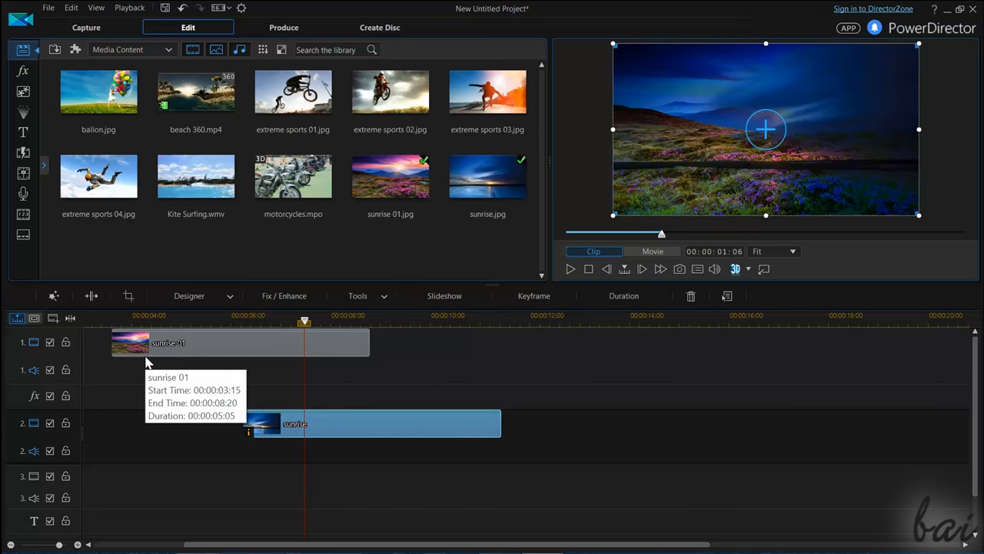
pyautogui.rightClick(369, 422)
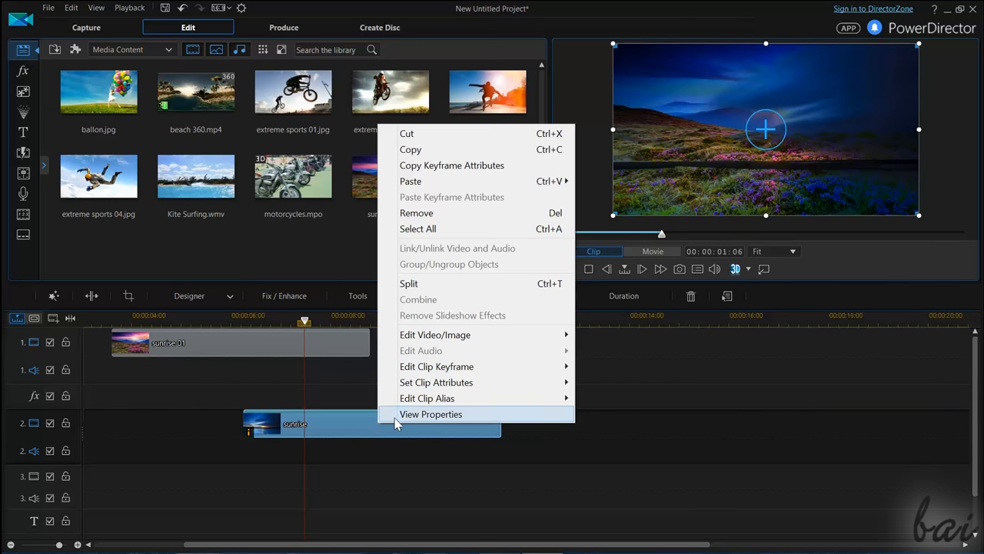
pyautogui.moveTo(436, 382)
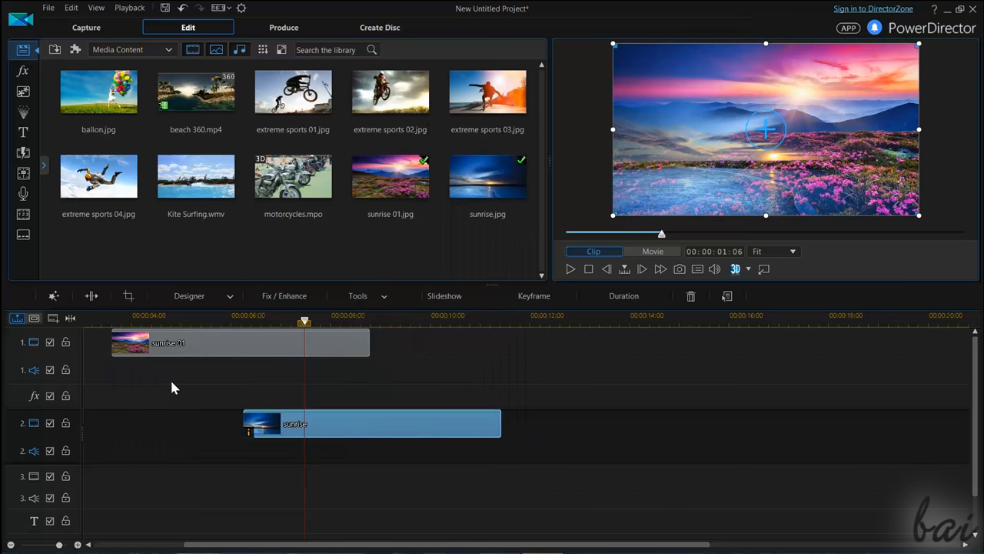
pyautogui.moveTo(151, 397)
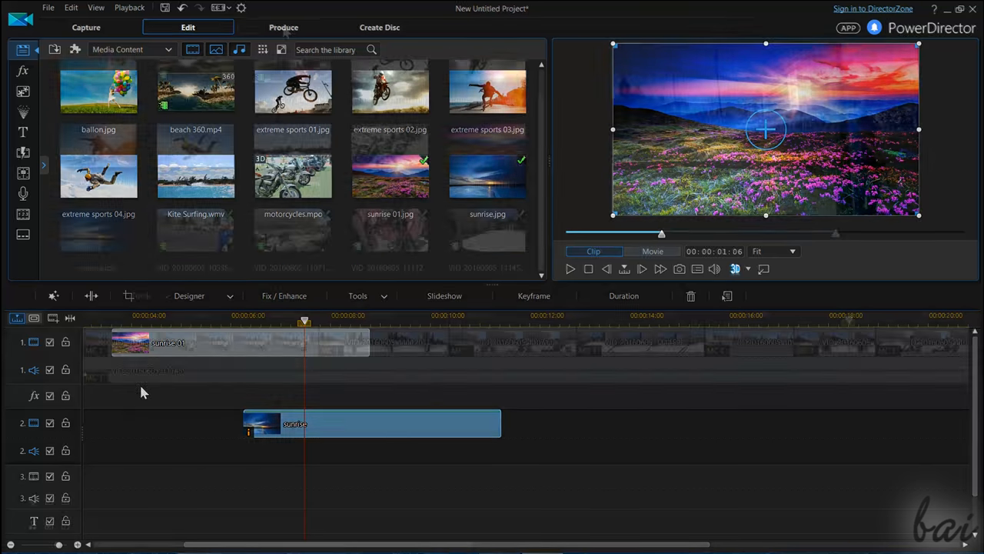
pyautogui.click(283, 27)
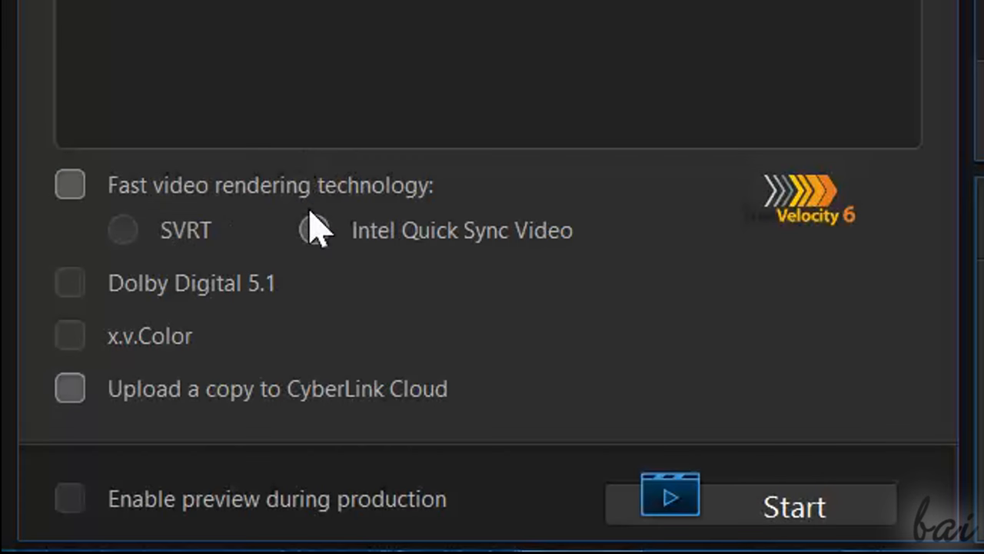
# Enable Intel Quick Sync fast rendering, choose H.264 MPEG-4 4K 3840x2160/30p, and start producing.
pyautogui.click(71, 184)
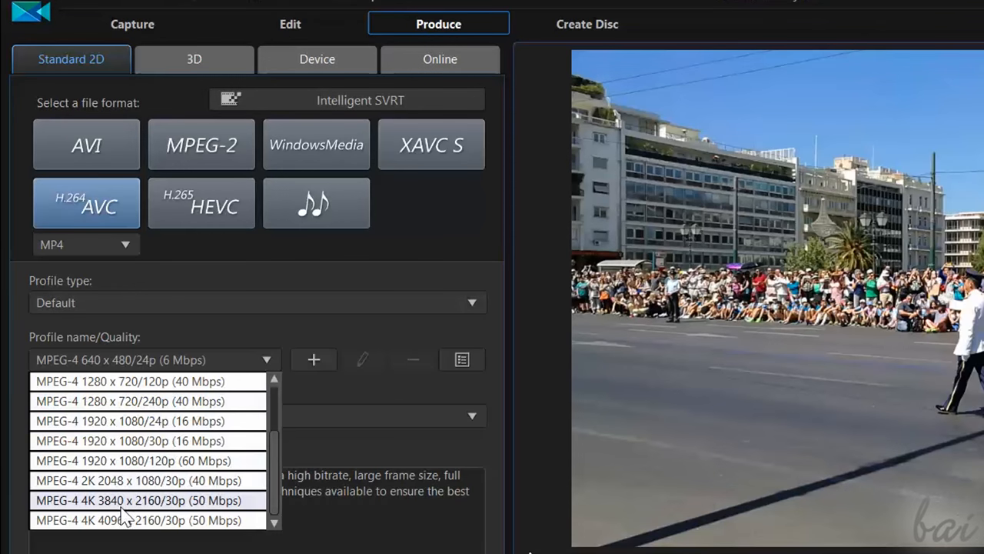
pyautogui.click(141, 500)
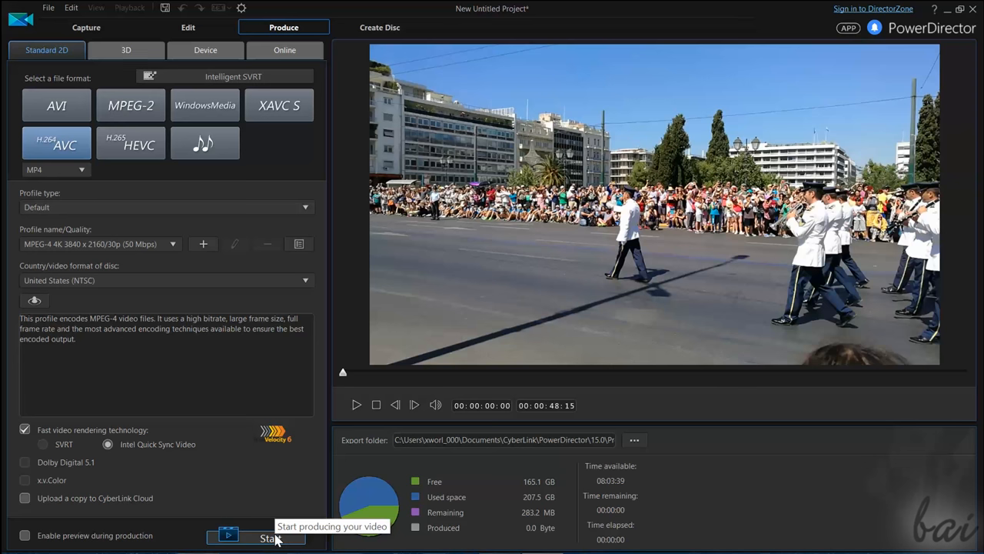
pyautogui.click(270, 537)
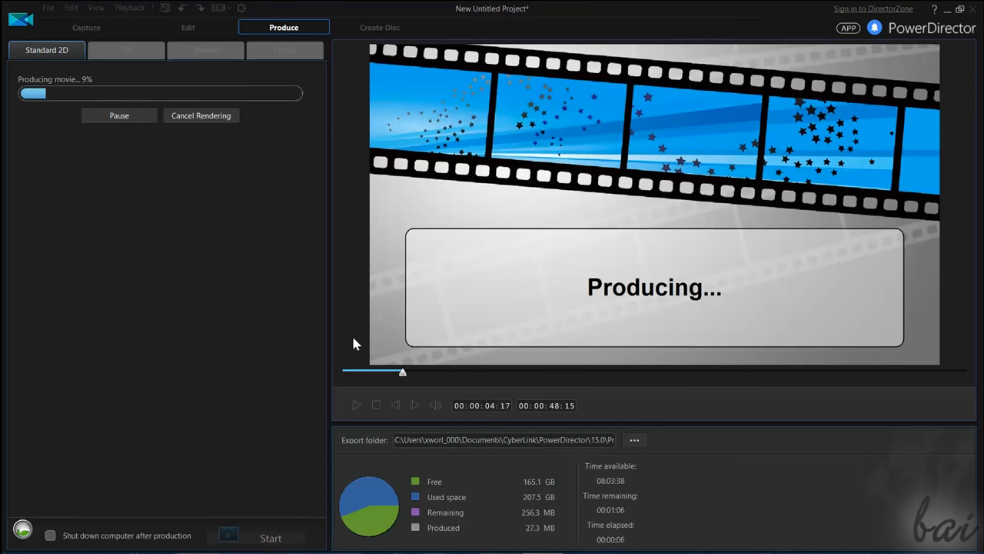